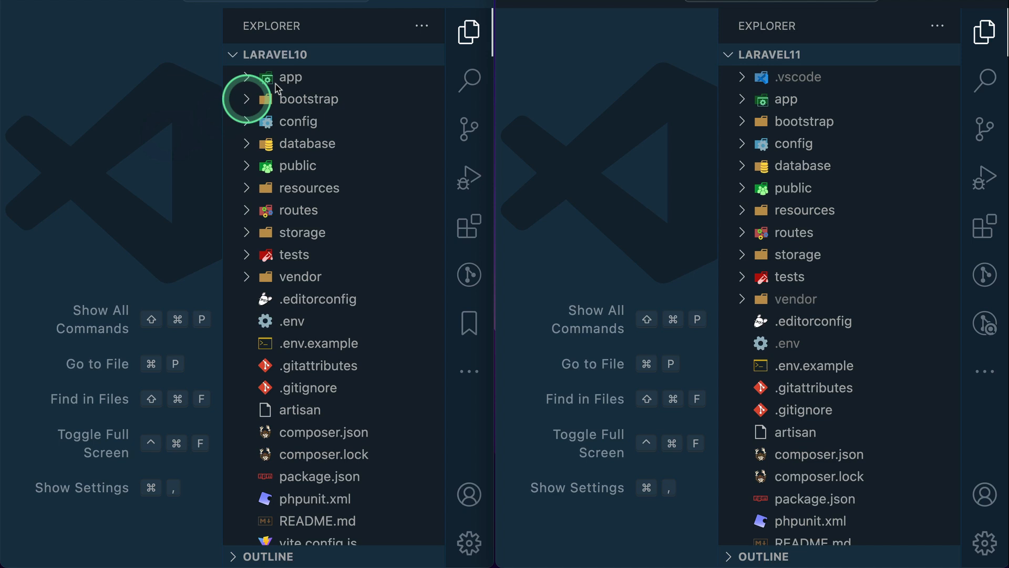
{"action": "mouse_move", "coordinate": [758, 103]}
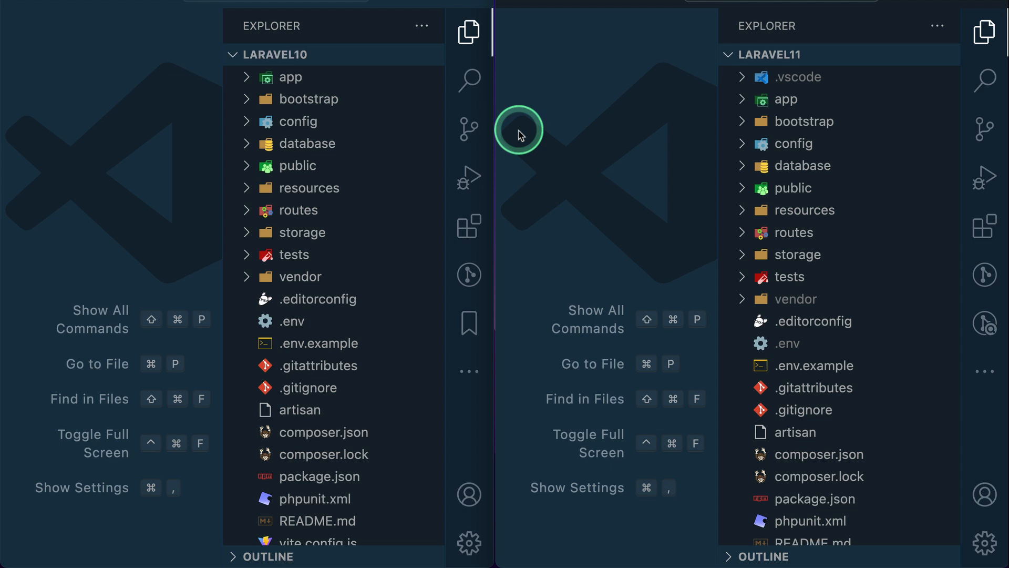
Step: Expand app/Http/Controllers in both the Laravel 10 and Laravel 11 Explorers
{"action": "left_click", "coordinate": [787, 99]}
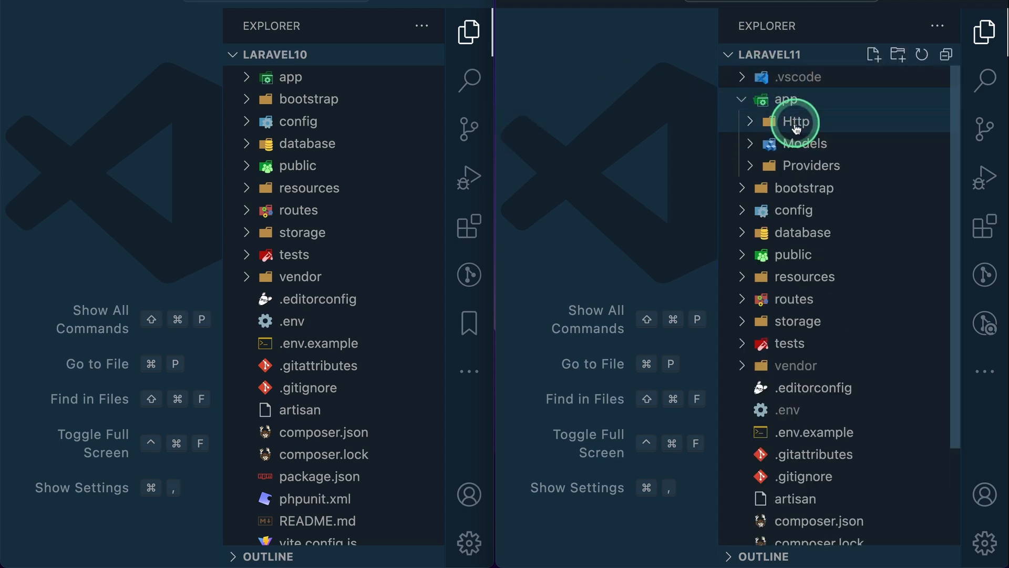
{"action": "mouse_move", "coordinate": [804, 144]}
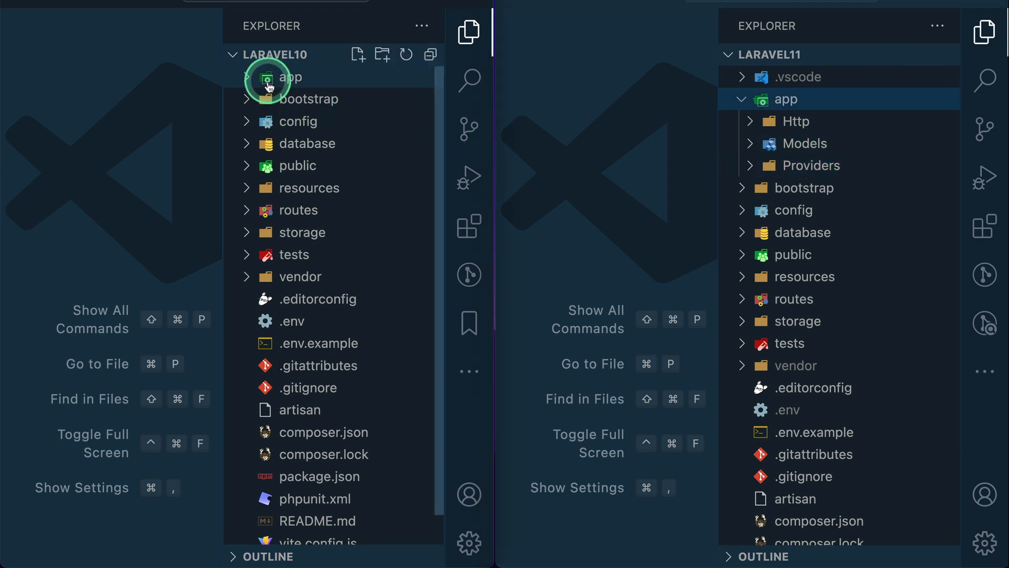
{"action": "left_click", "coordinate": [290, 76]}
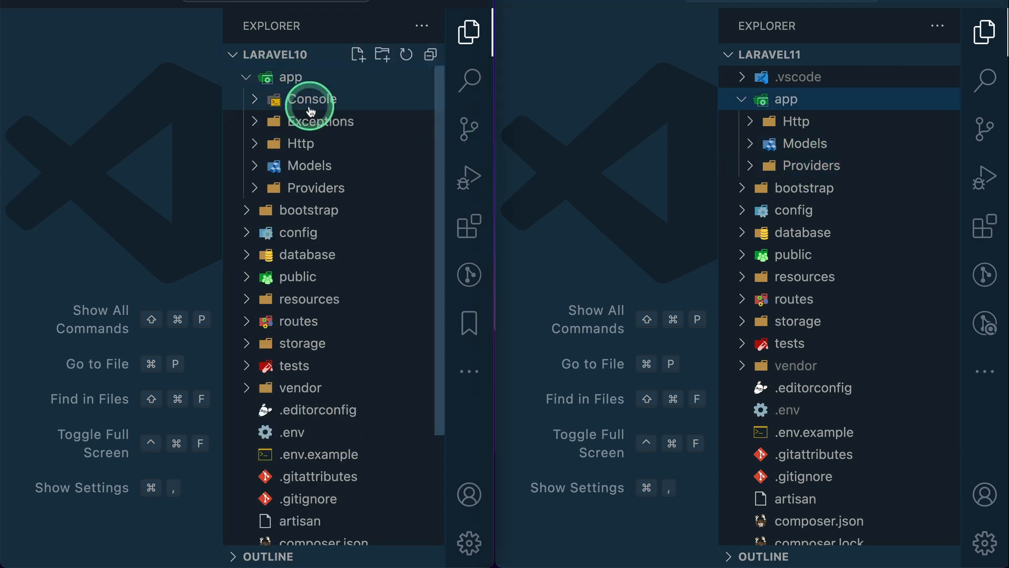
{"action": "mouse_move", "coordinate": [320, 121]}
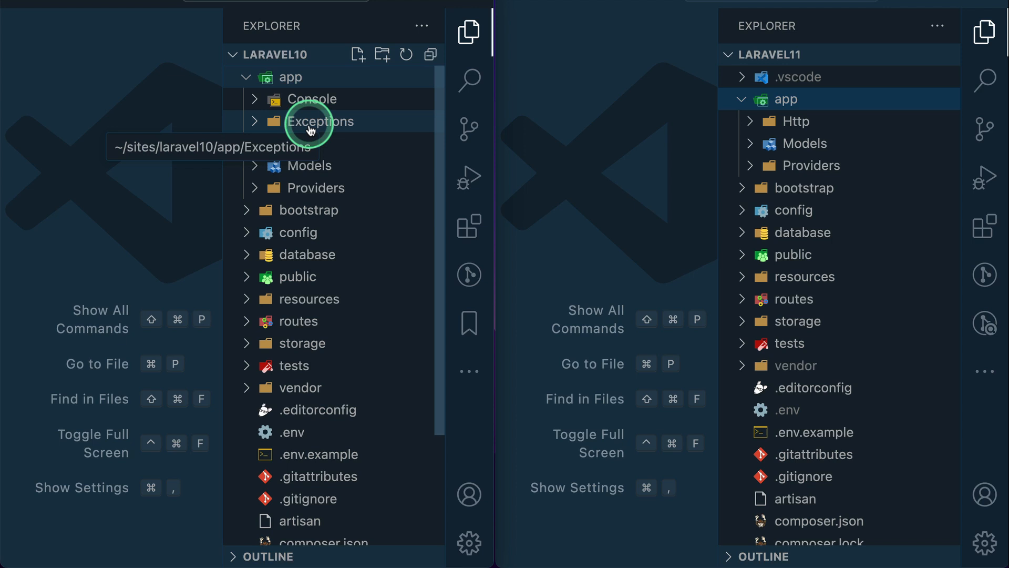
{"action": "mouse_move", "coordinate": [364, 132]}
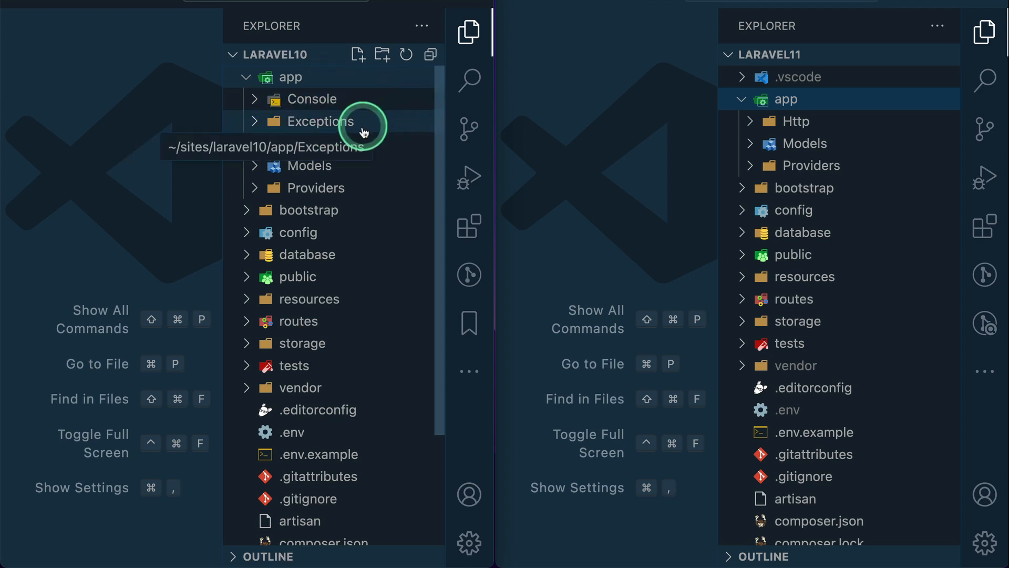
{"action": "left_click", "coordinate": [290, 77]}
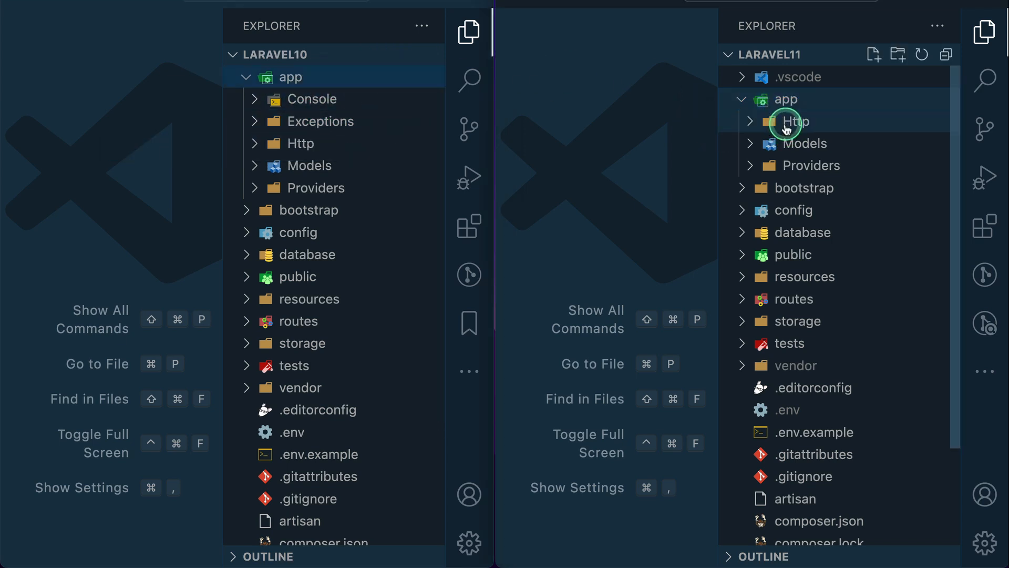
{"action": "left_click", "coordinate": [791, 121]}
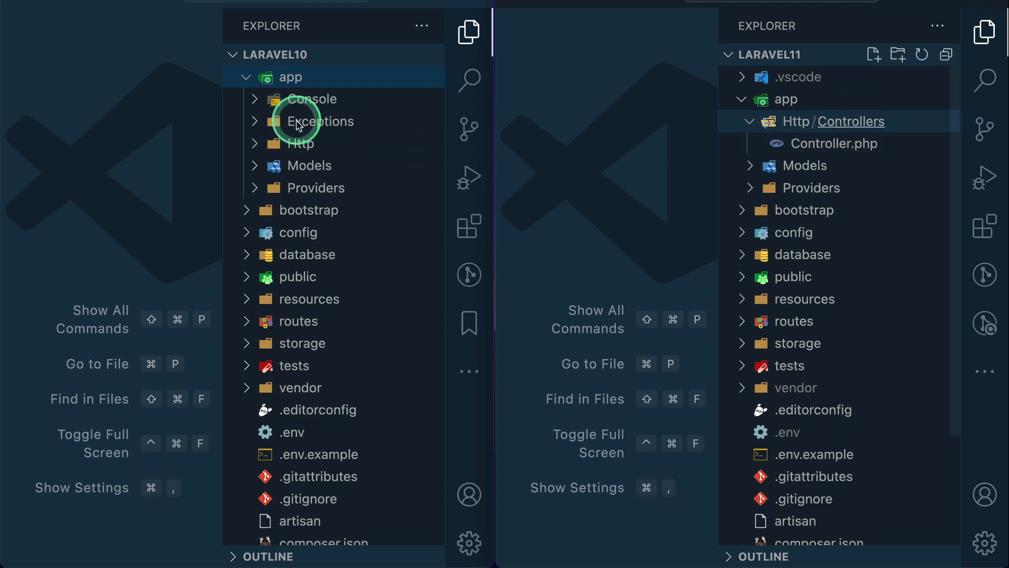
{"action": "left_click", "coordinate": [302, 143]}
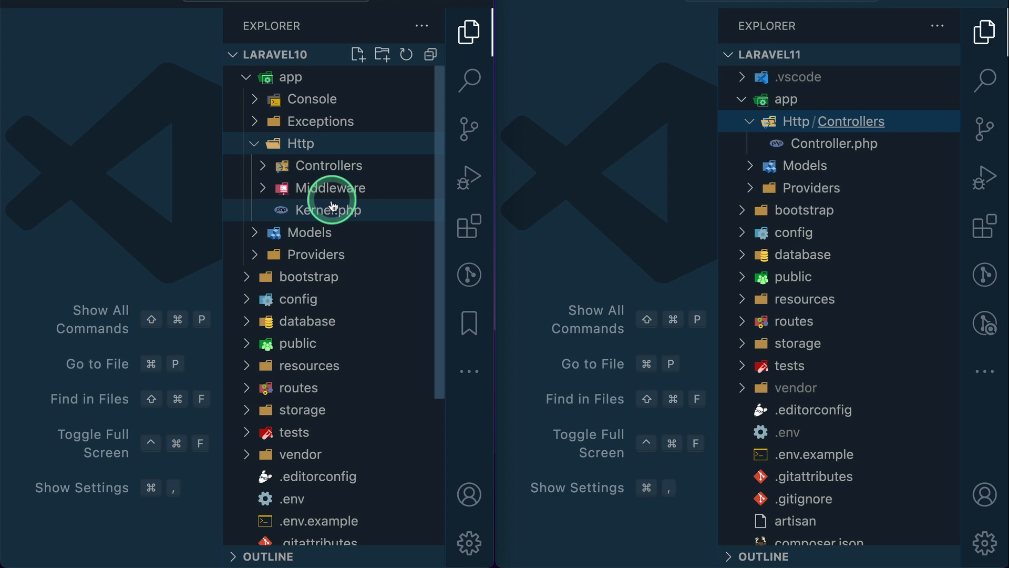
{"action": "mouse_move", "coordinate": [329, 209]}
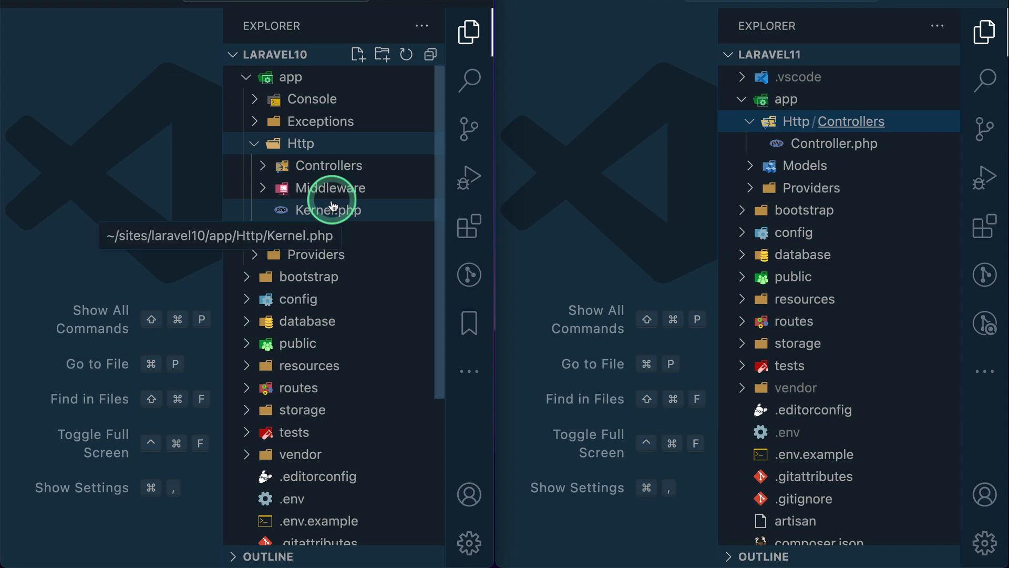
{"action": "left_click", "coordinate": [328, 165]}
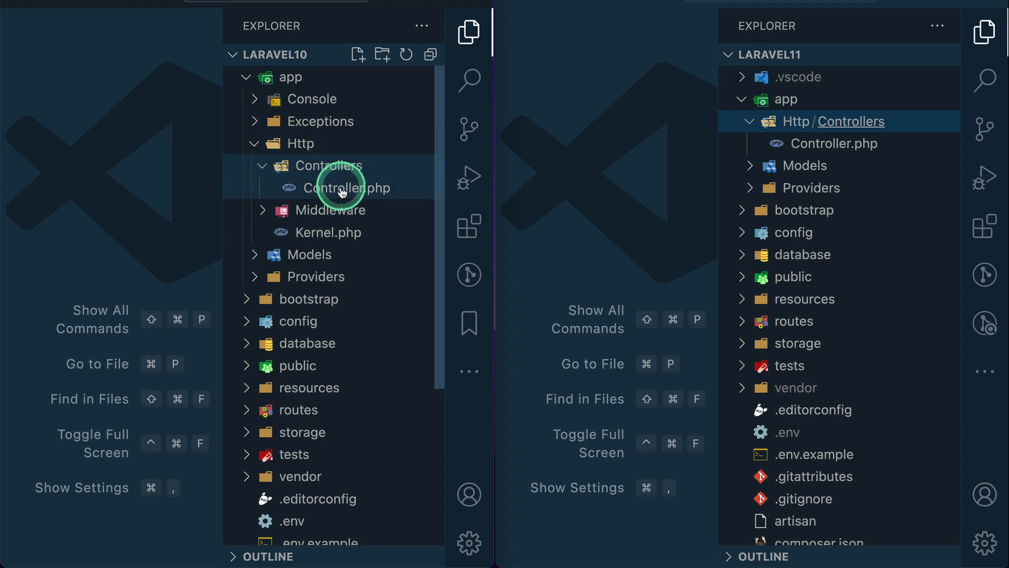
Step: Open Laravel 10's Controller.php, then Laravel 11's Controller.php, side by side
{"action": "left_click", "coordinate": [349, 187]}
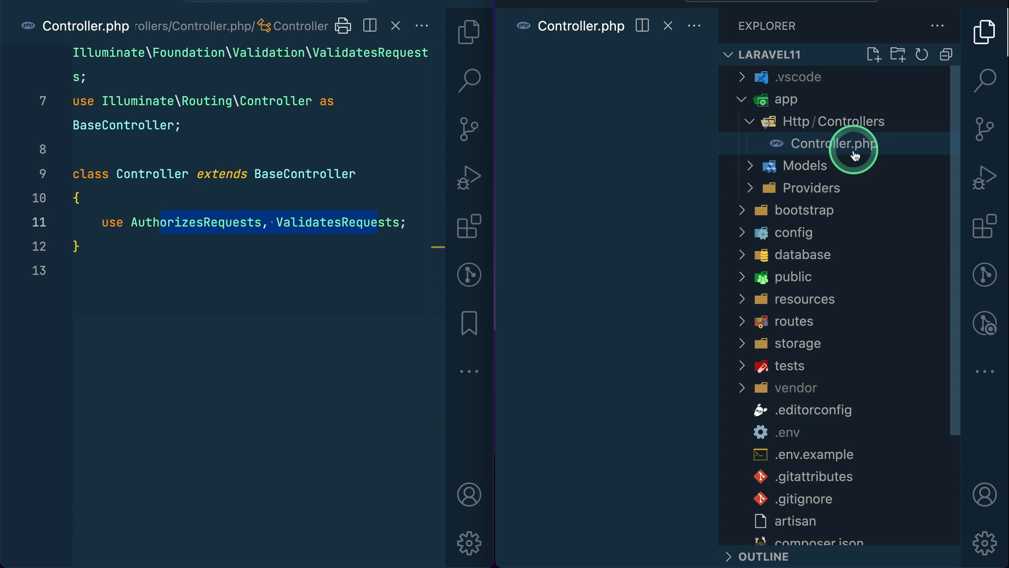
{"action": "left_click", "coordinate": [834, 143]}
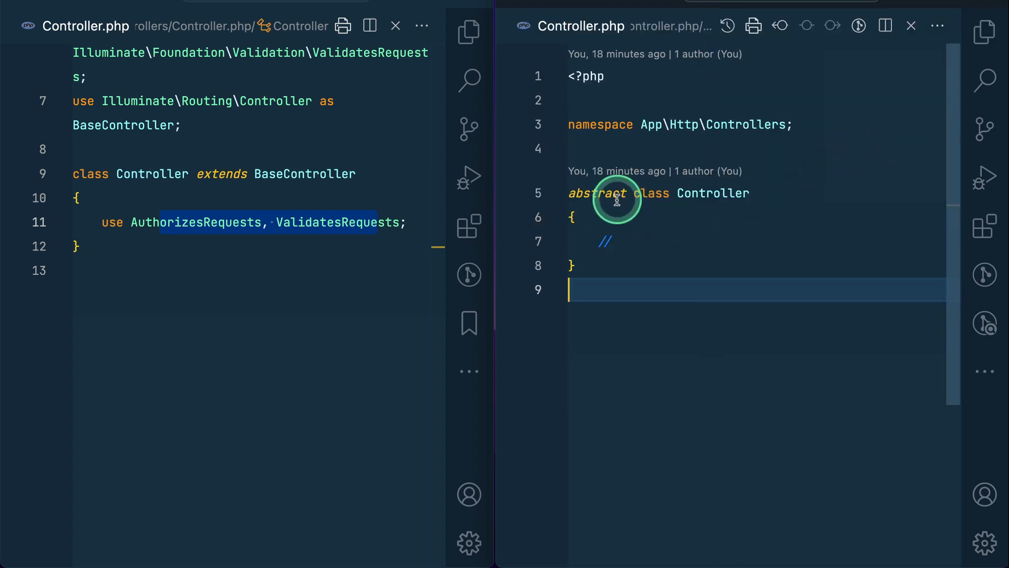
{"action": "mouse_move", "coordinate": [734, 265]}
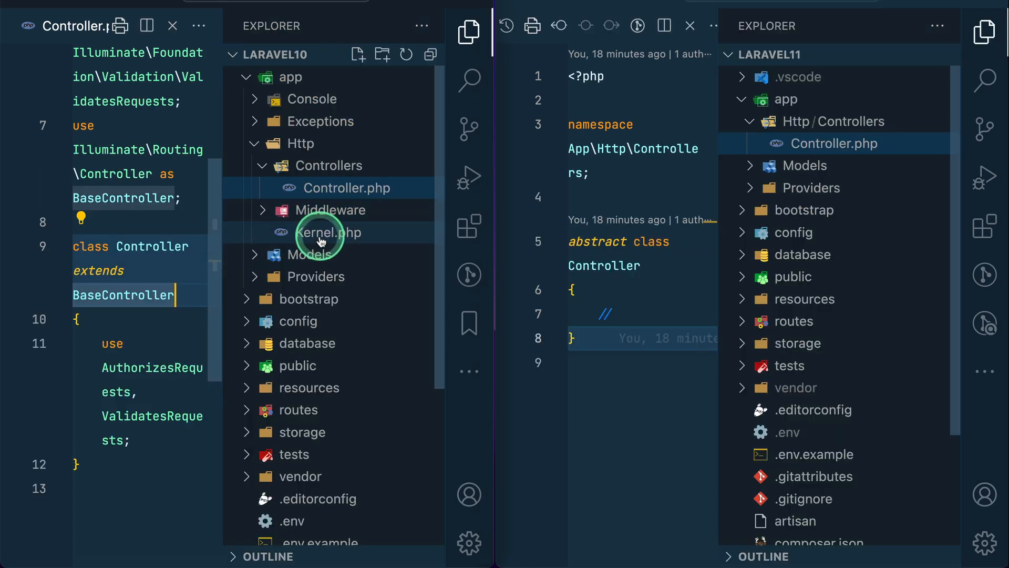
{"action": "mouse_move", "coordinate": [331, 232]}
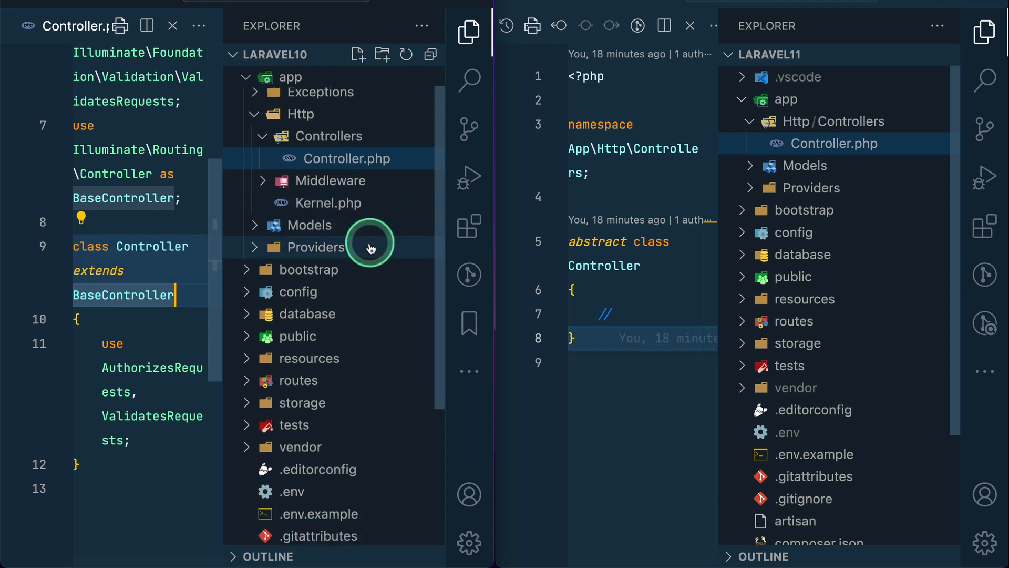
Step: Expand the Models and Providers folders in both Laravel 10 and Laravel 11 Explorers
{"action": "left_click", "coordinate": [311, 225]}
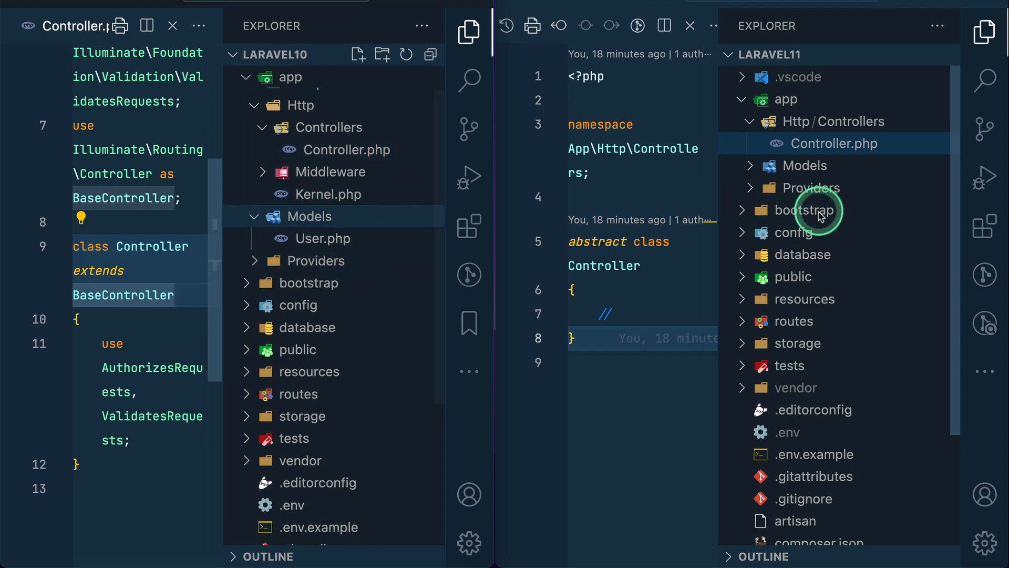
{"action": "left_click", "coordinate": [803, 166]}
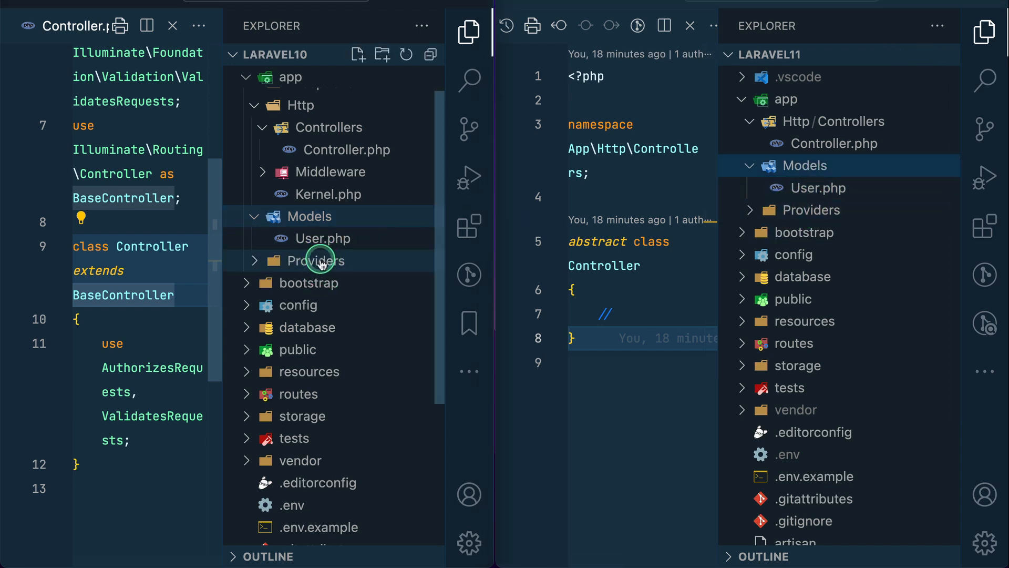
{"action": "left_click", "coordinate": [315, 261]}
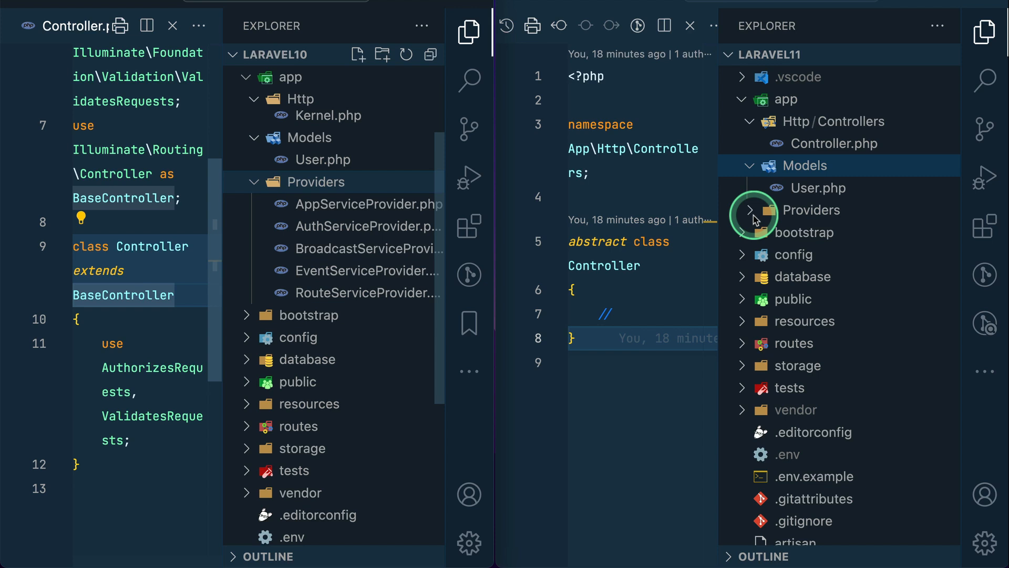
{"action": "left_click", "coordinate": [752, 210]}
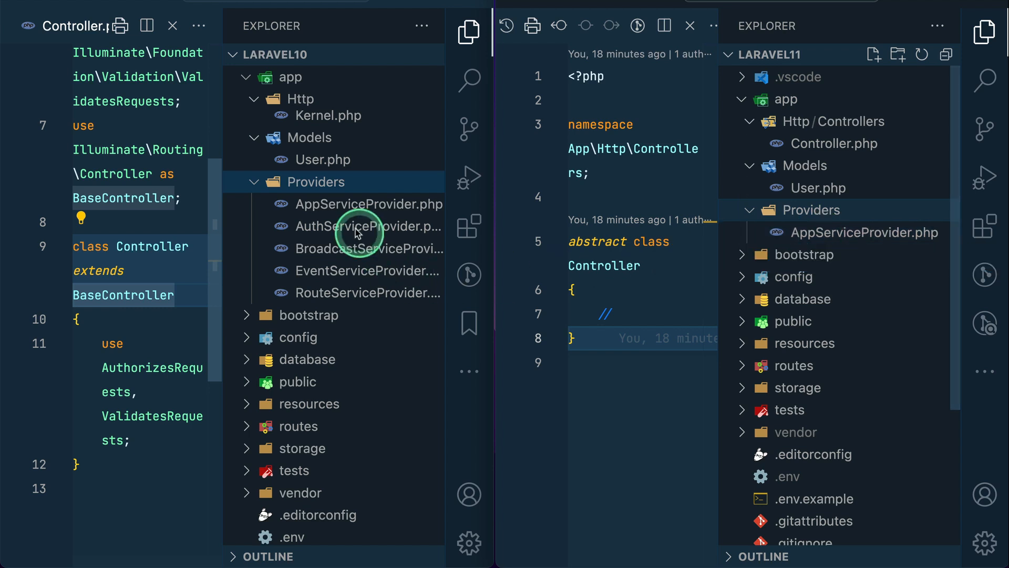
{"action": "mouse_move", "coordinate": [350, 282]}
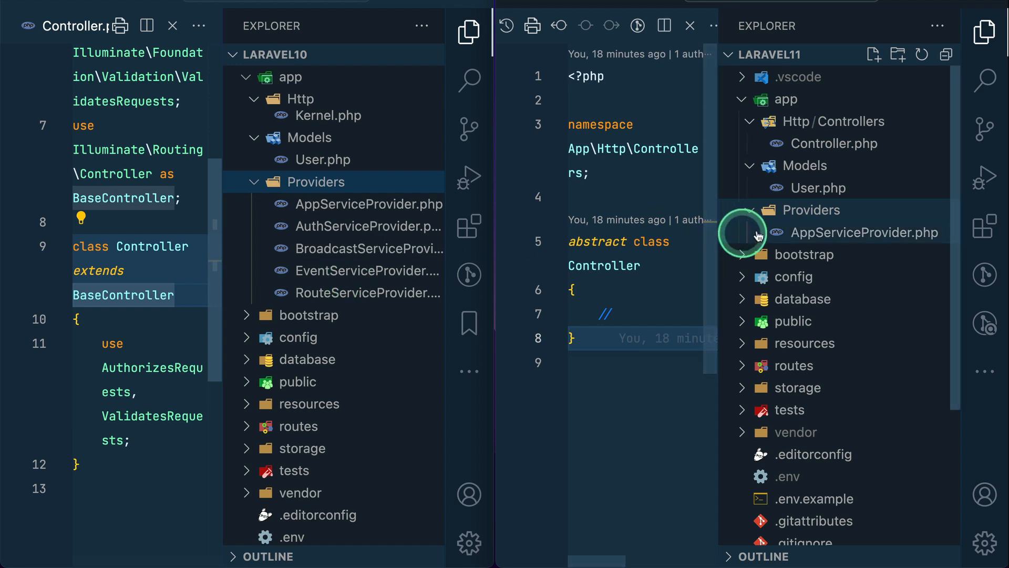
Step: Open Laravel 11's AppServiceProvider.php, showing its empty register and boot methods
{"action": "left_click", "coordinate": [865, 232]}
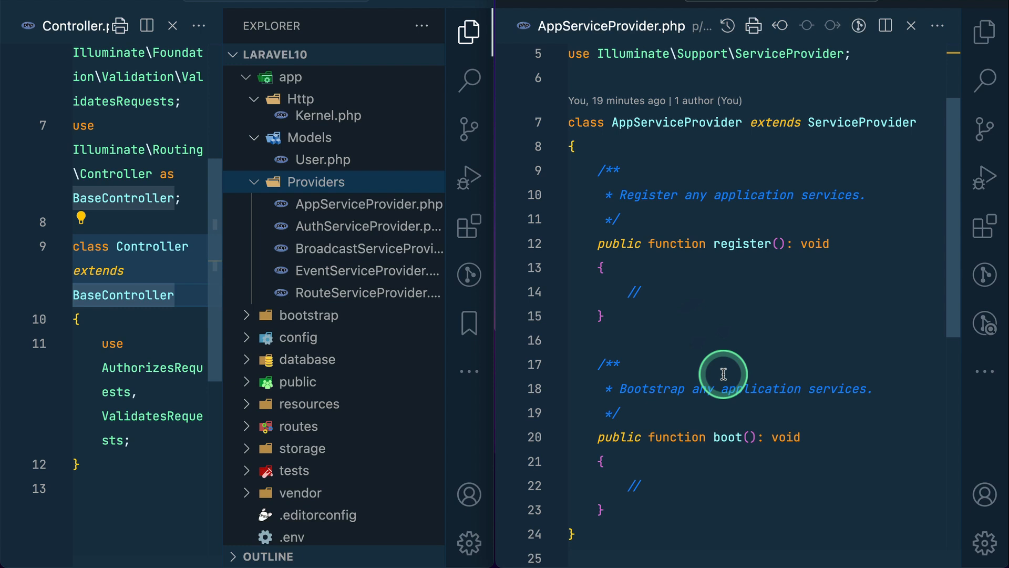
{"action": "scroll", "scroll_direction": "up", "scroll_amount": 3}
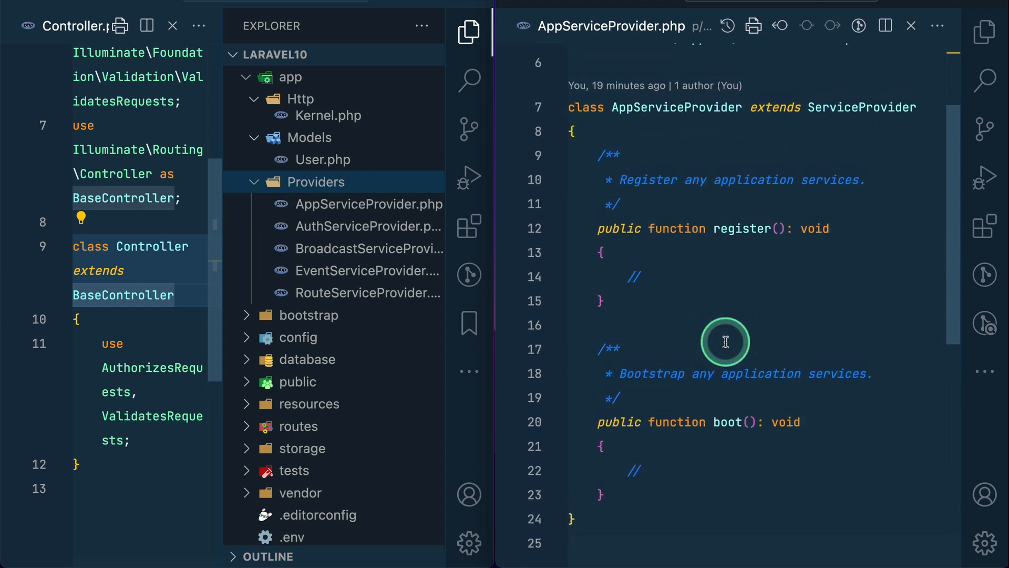
{"action": "scroll", "scroll_direction": "up", "scroll_amount": 3}
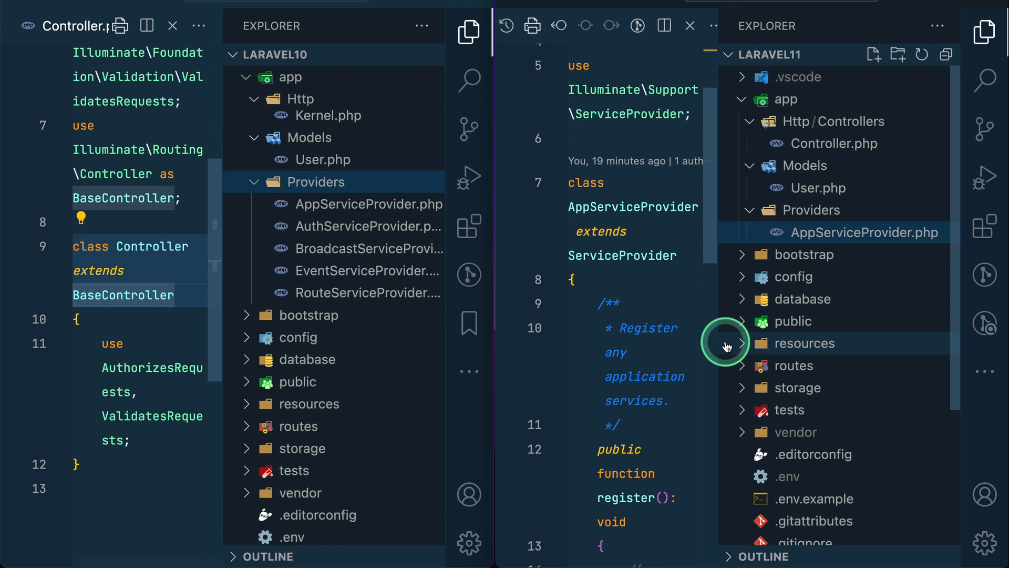
Step: Expand bootstrap, open Laravel 11's providers.php and select the registered AppServiceProvider
{"action": "left_click", "coordinate": [307, 315]}
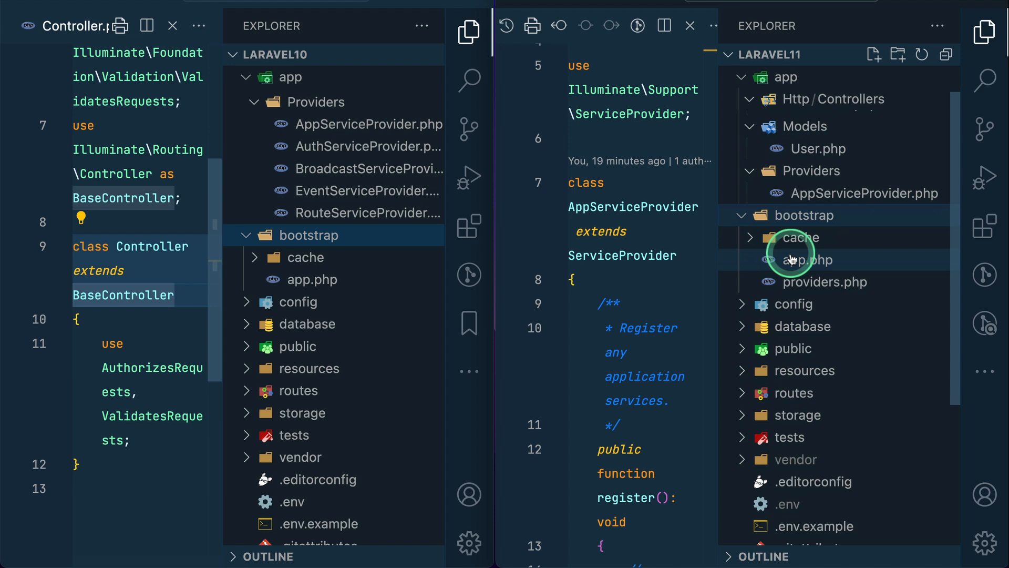
{"action": "mouse_move", "coordinate": [817, 293]}
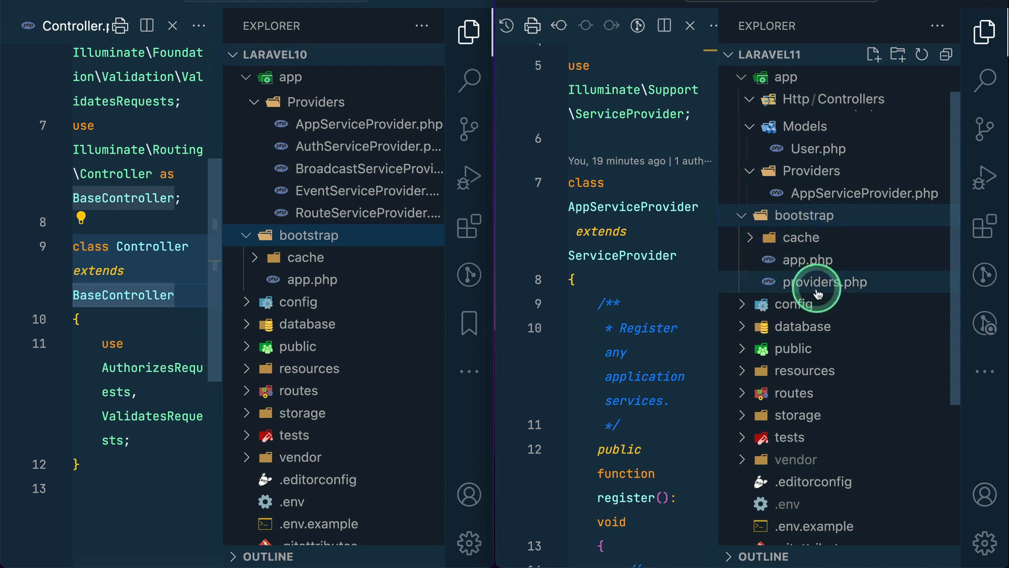
{"action": "mouse_move", "coordinate": [825, 281]}
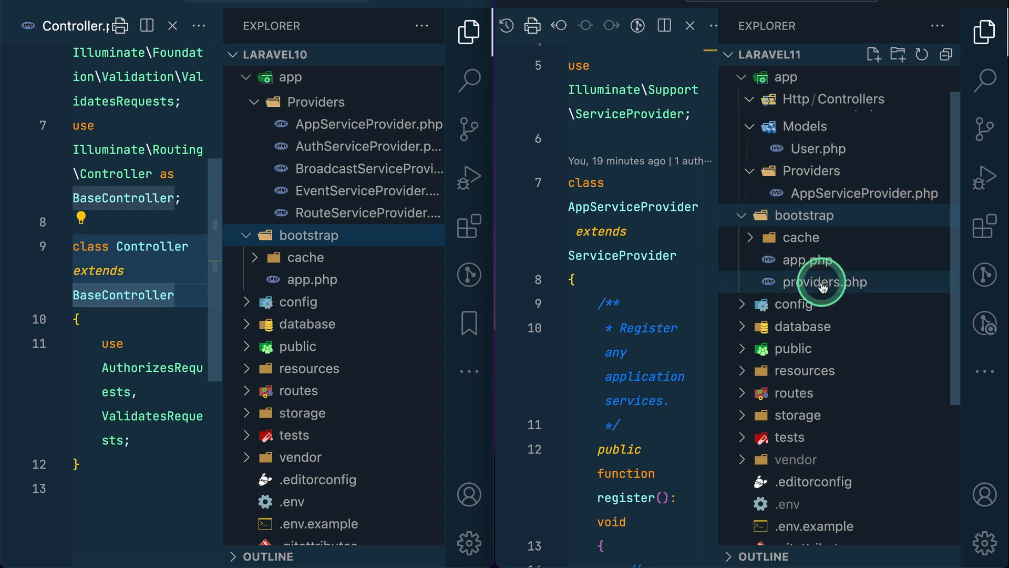
{"action": "left_click", "coordinate": [824, 282]}
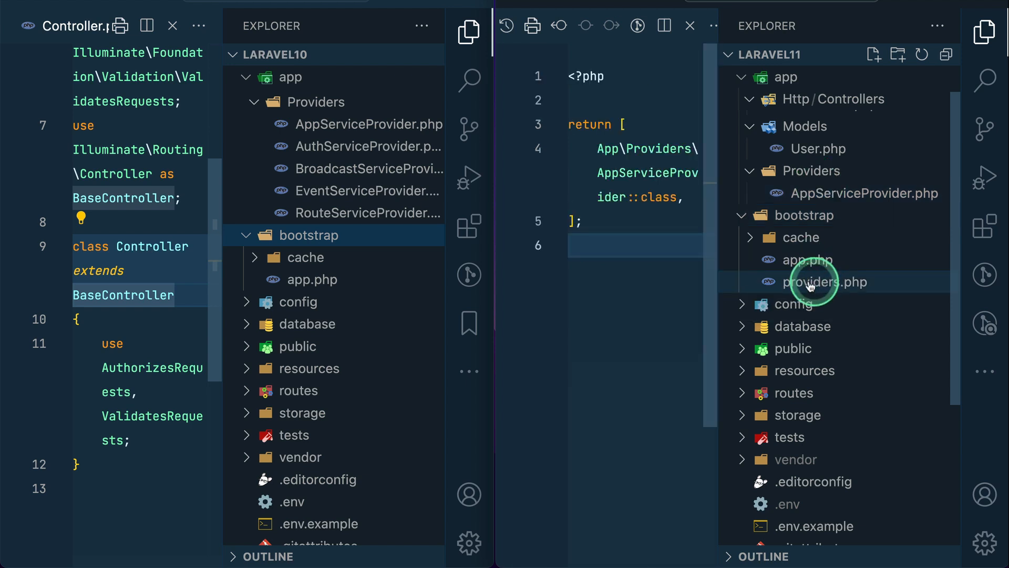
{"action": "left_click", "coordinate": [827, 282]}
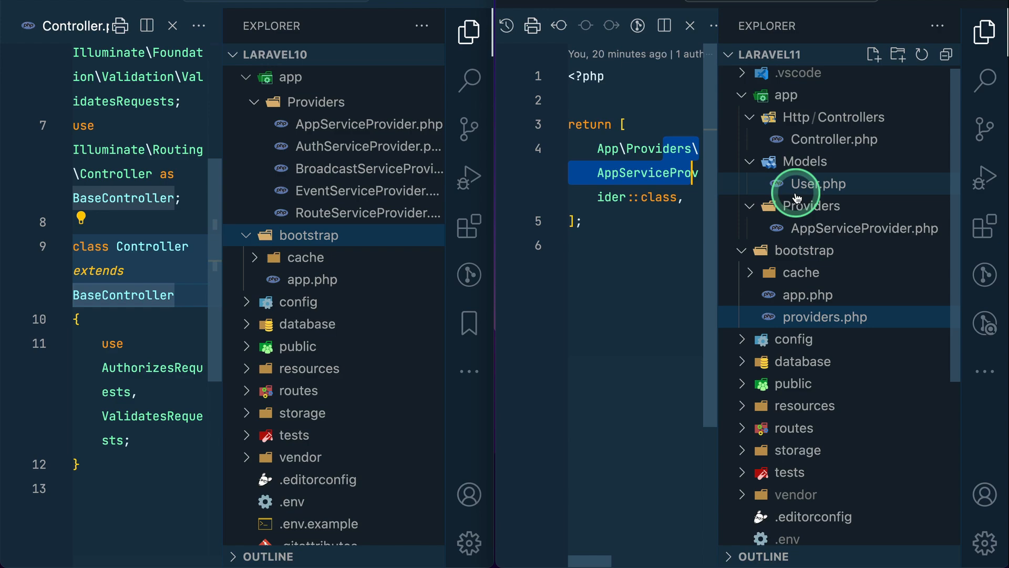
Step: Open and scroll through bootstrap/app.php, then restore both projects' Explorer sidebars
{"action": "left_click", "coordinate": [312, 279]}
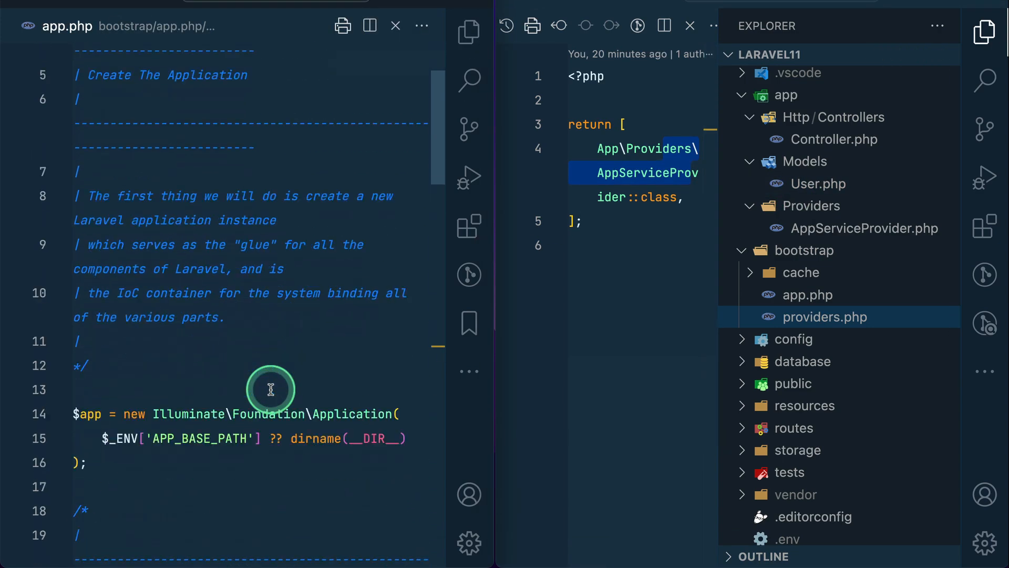
{"action": "scroll", "scroll_direction": "down", "scroll_amount": 3}
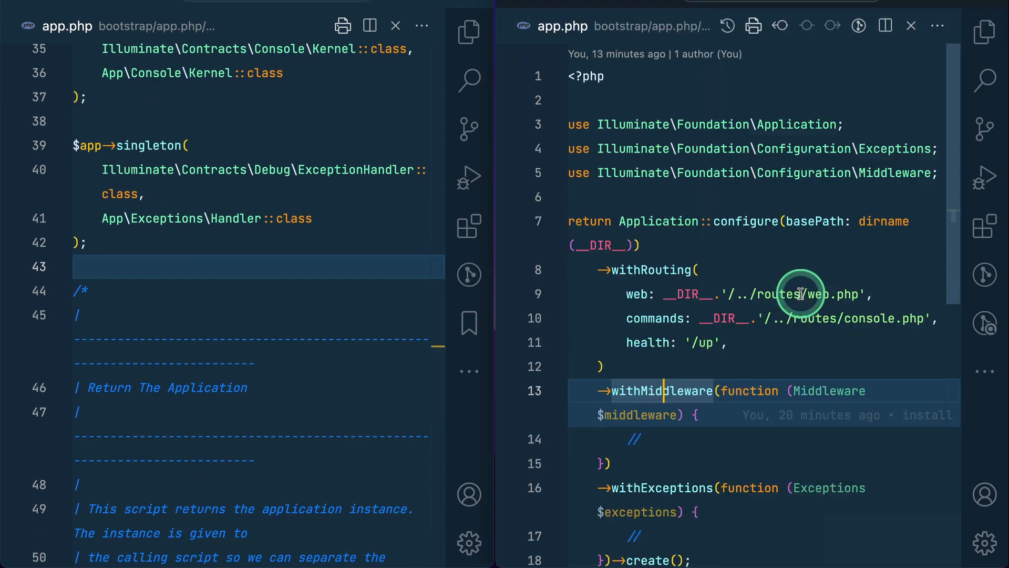
{"action": "scroll", "scroll_direction": "down", "scroll_amount": 3}
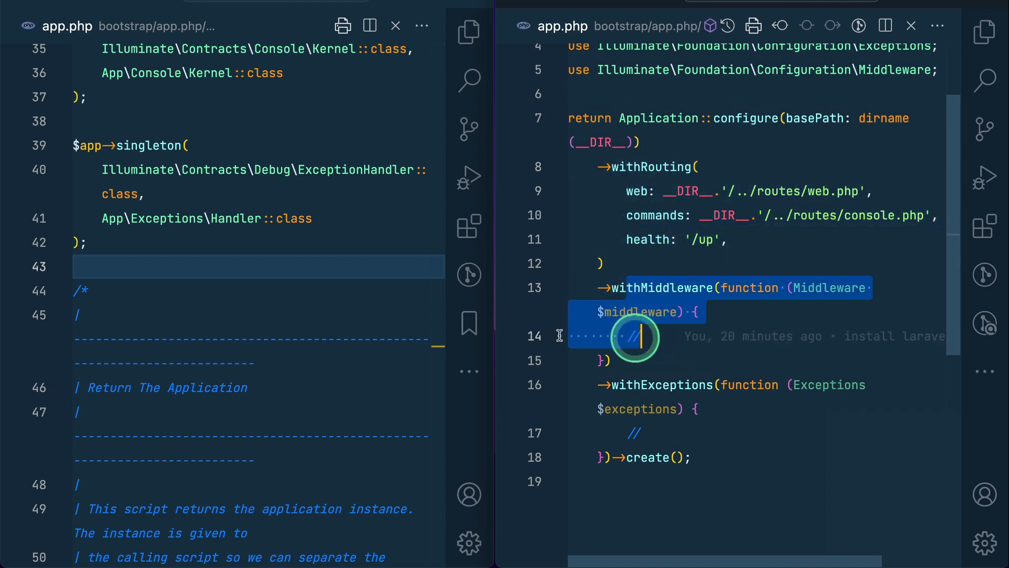
{"action": "left_click", "coordinate": [470, 32]}
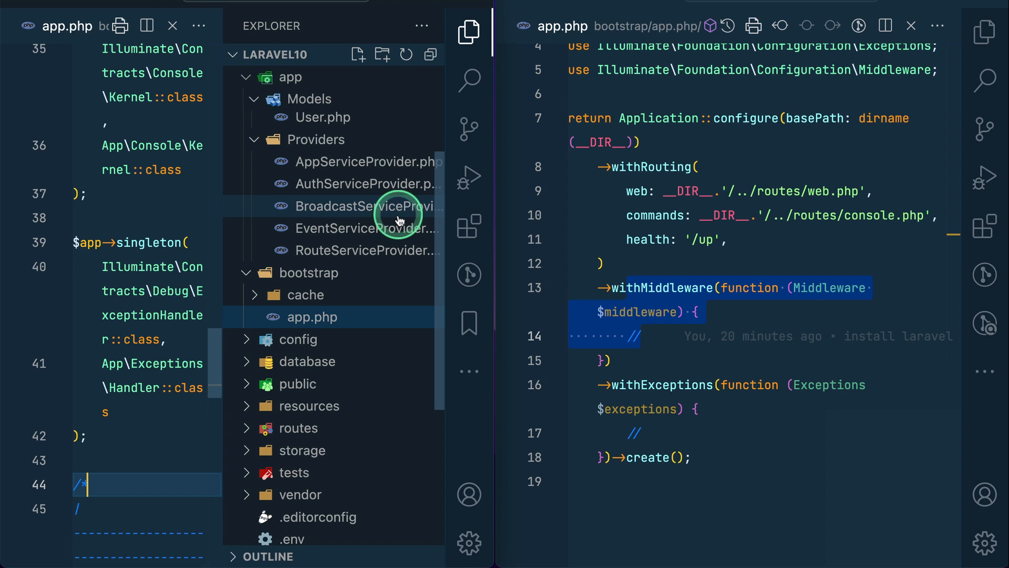
{"action": "left_click", "coordinate": [309, 77]}
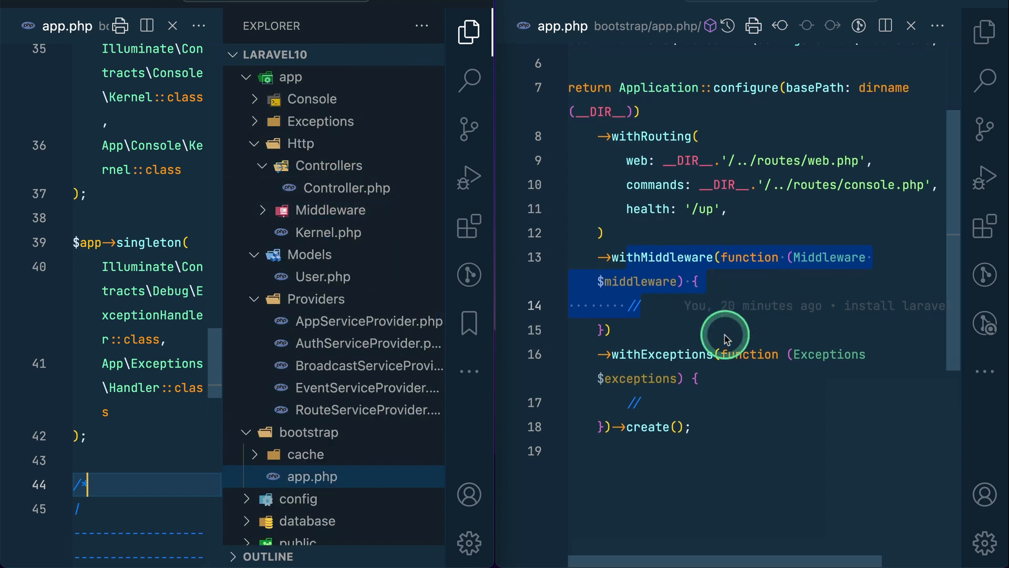
{"action": "mouse_move", "coordinate": [715, 385]}
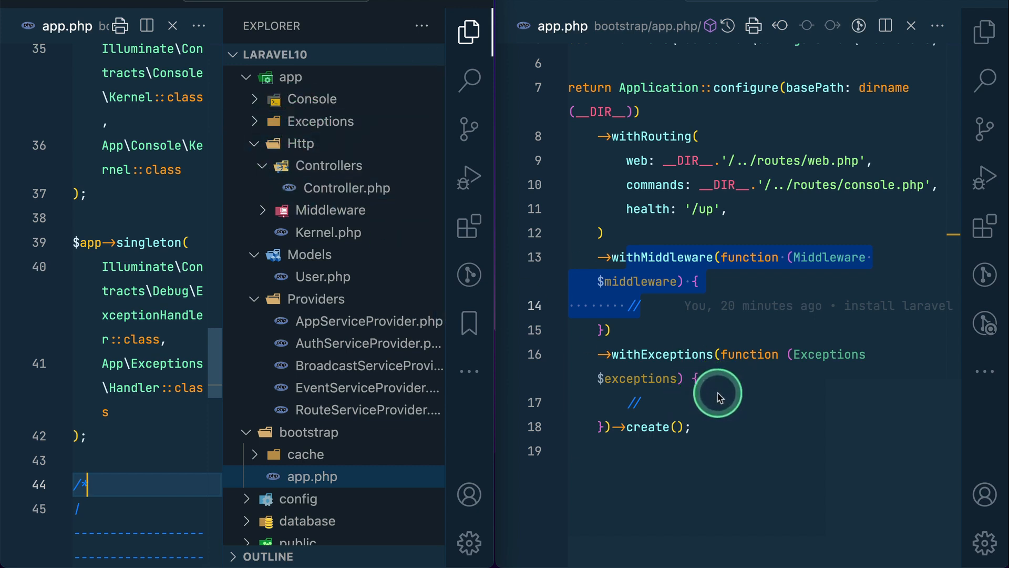
{"action": "mouse_move", "coordinate": [599, 213]}
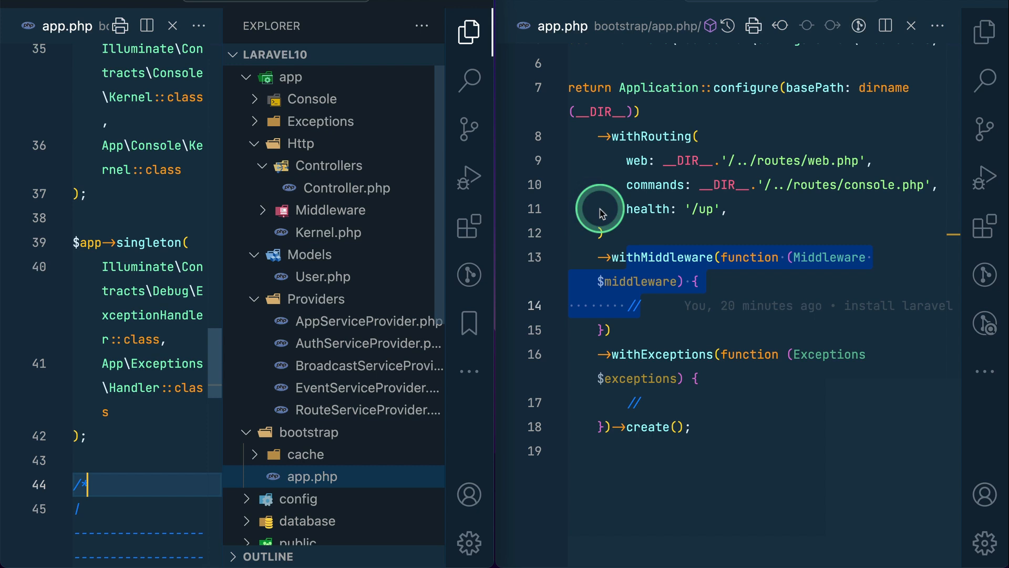
{"action": "left_click", "coordinate": [984, 40]}
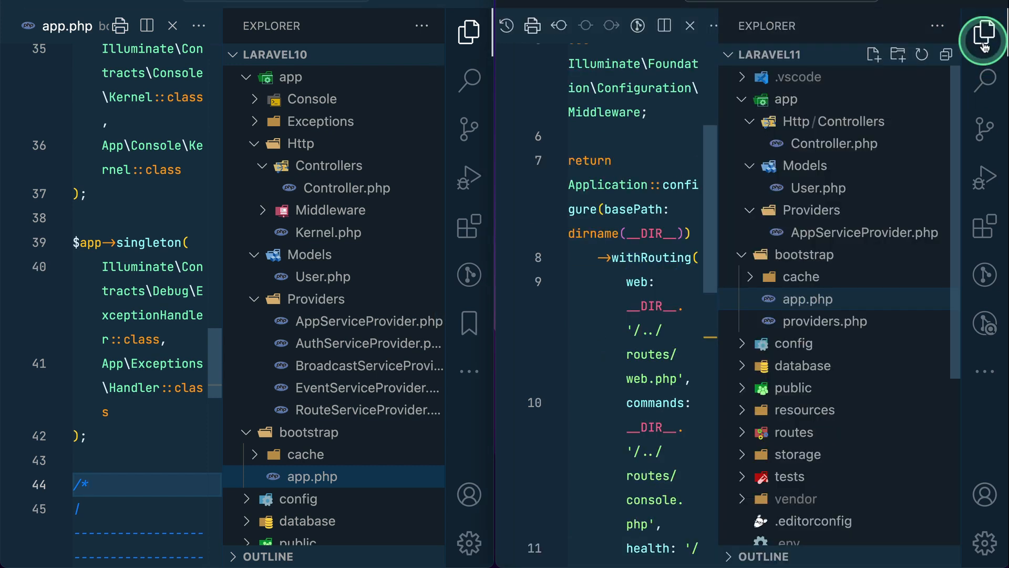
{"action": "mouse_move", "coordinate": [586, 299]}
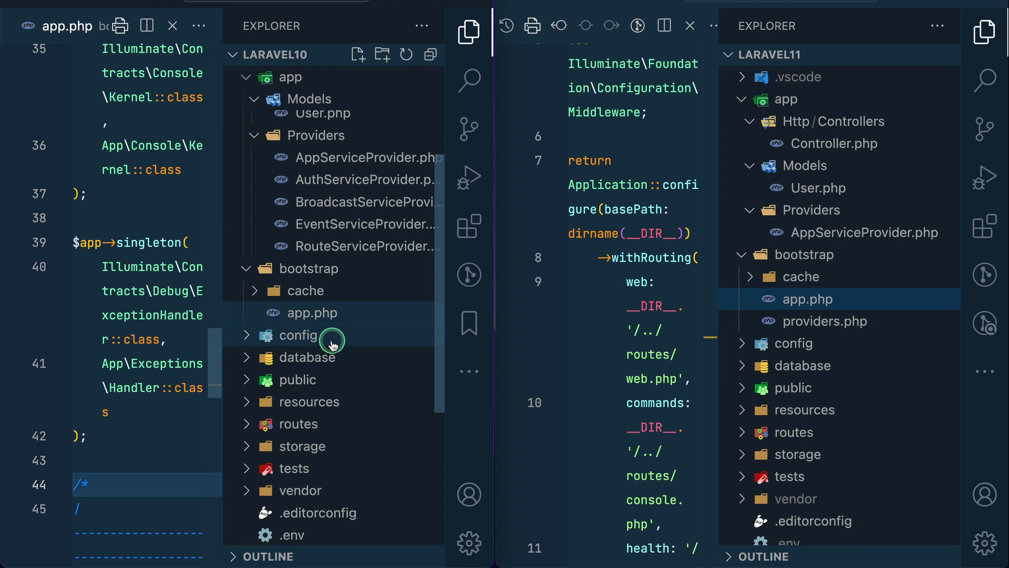
Step: Expand and browse both projects' config folders, then expand Laravel 11's database folder
{"action": "left_click", "coordinate": [299, 335]}
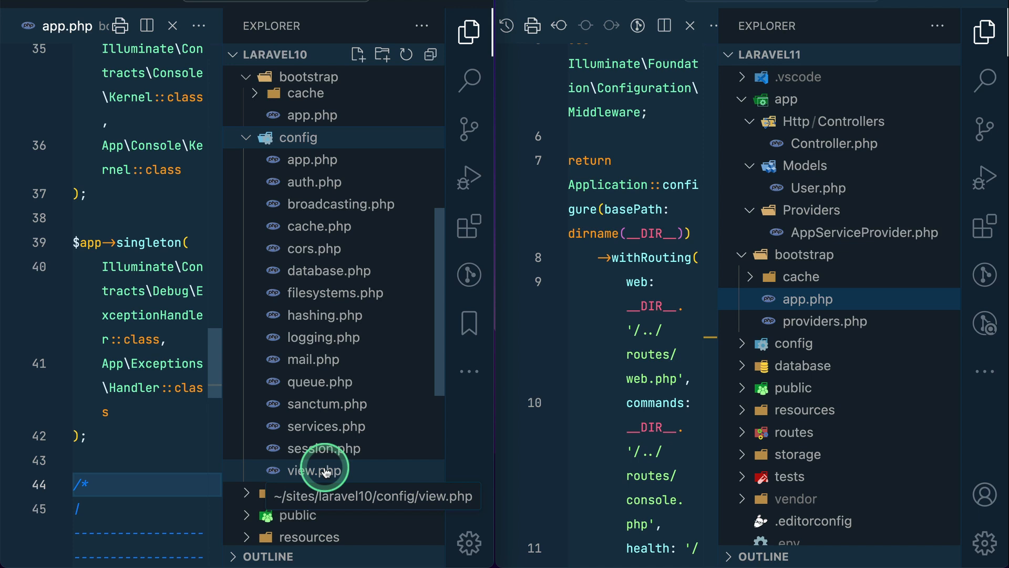
{"action": "scroll", "scroll_direction": "down", "scroll_amount": 3}
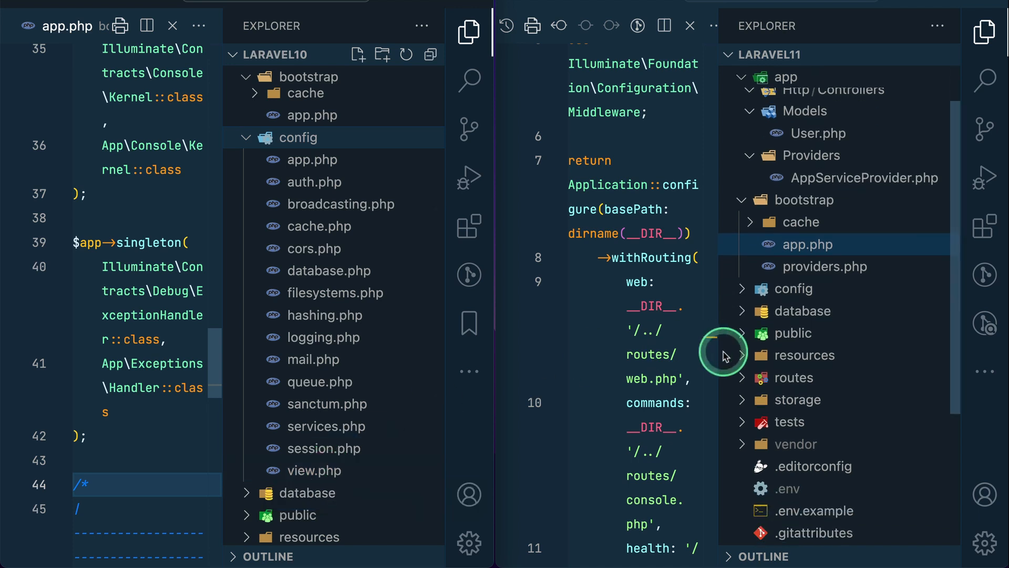
{"action": "left_click", "coordinate": [795, 284]}
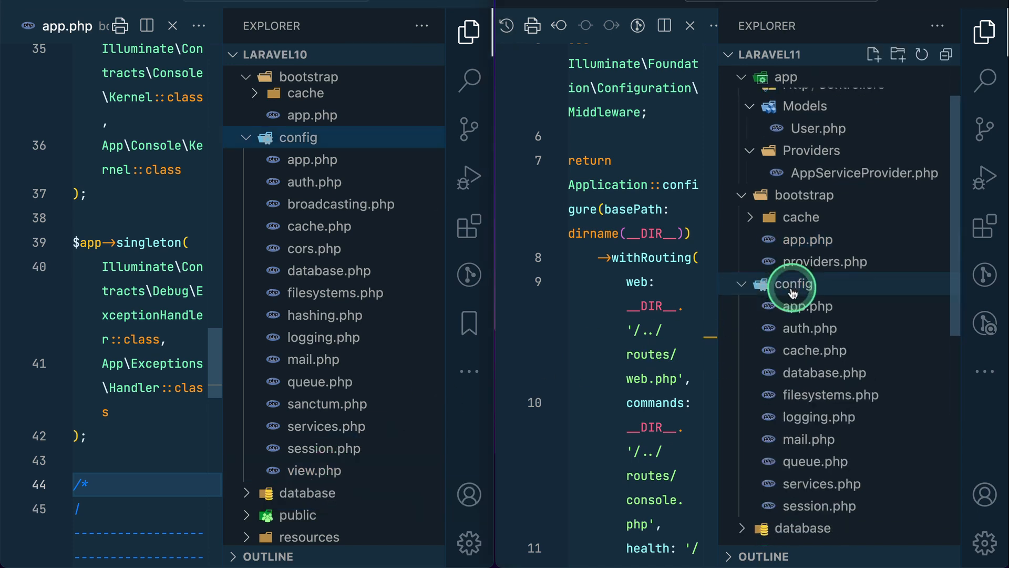
{"action": "scroll", "scroll_direction": "down", "scroll_amount": 3}
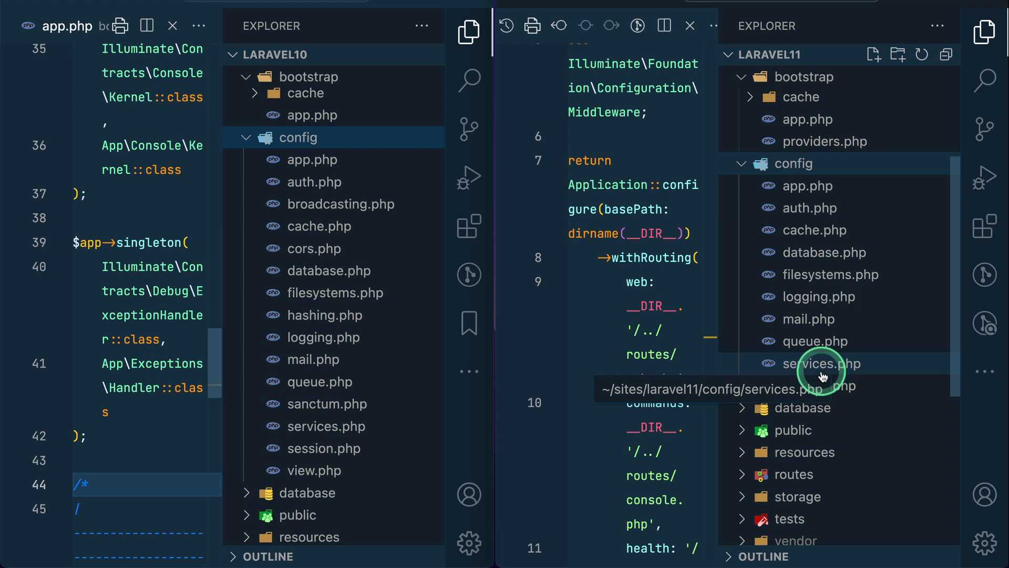
{"action": "scroll", "scroll_direction": "down", "scroll_amount": 3}
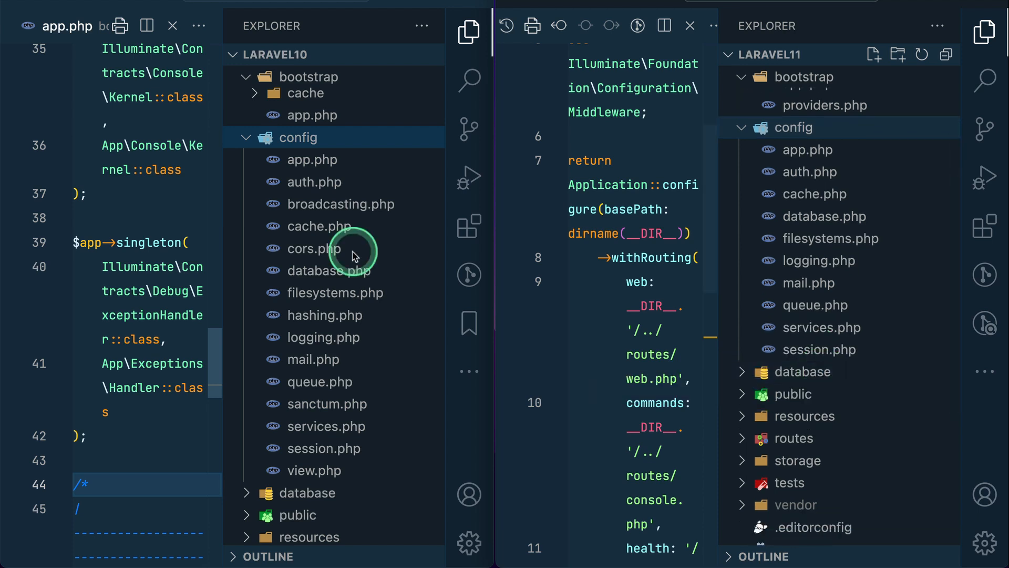
{"action": "scroll", "scroll_direction": "down", "scroll_amount": 3}
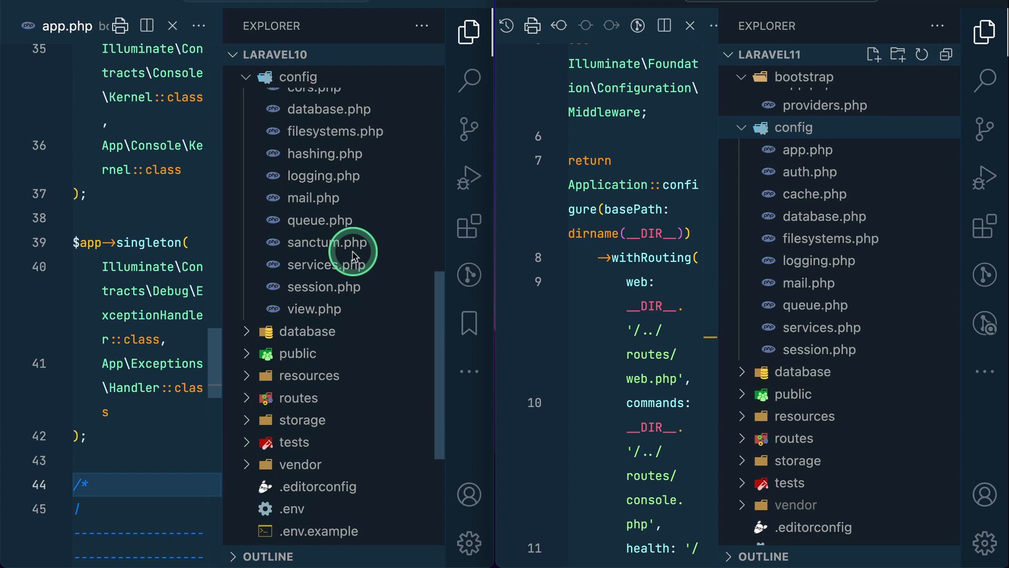
{"action": "scroll", "scroll_direction": "down", "scroll_amount": 3}
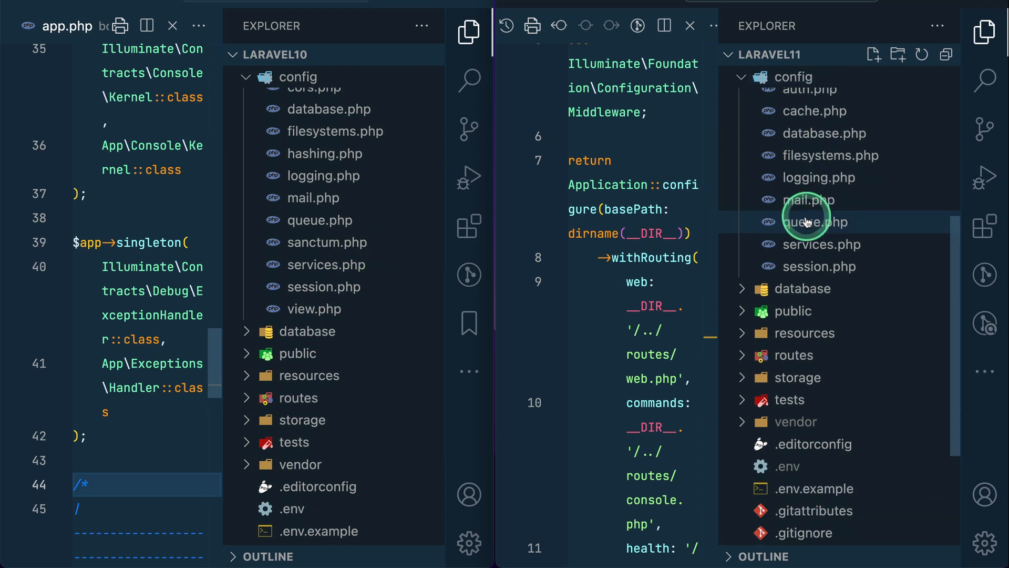
{"action": "left_click", "coordinate": [803, 215]}
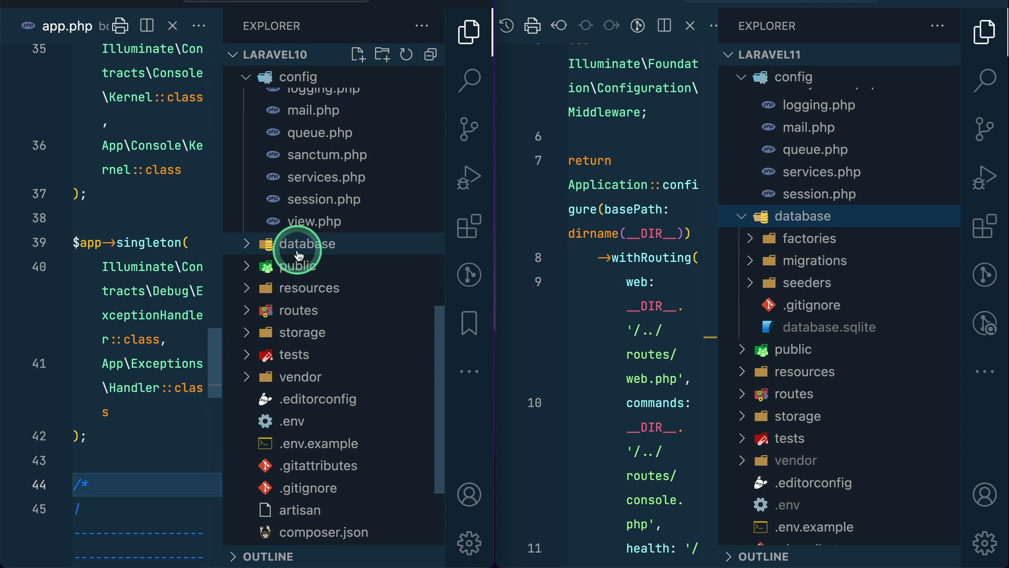
Step: Expand Laravel 10's database, migrations and routes folders for comparison with Laravel 11
{"action": "left_click", "coordinate": [310, 243]}
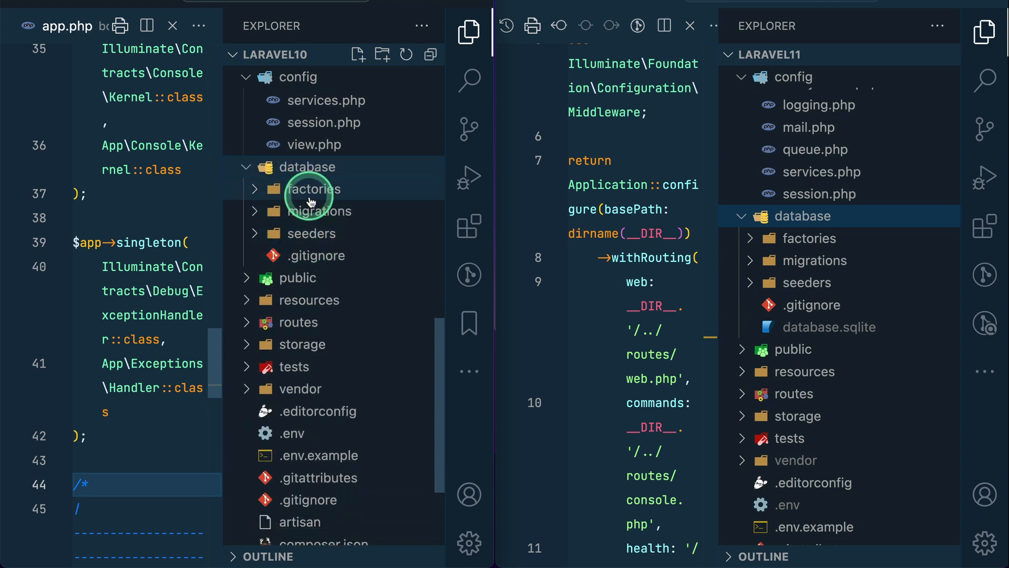
{"action": "left_click", "coordinate": [315, 210]}
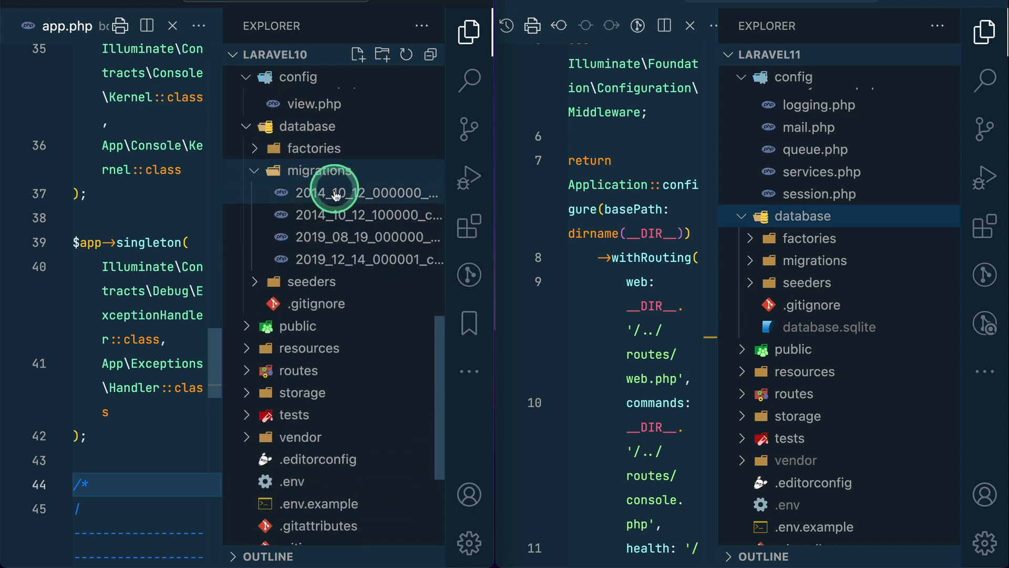
{"action": "mouse_move", "coordinate": [369, 237]}
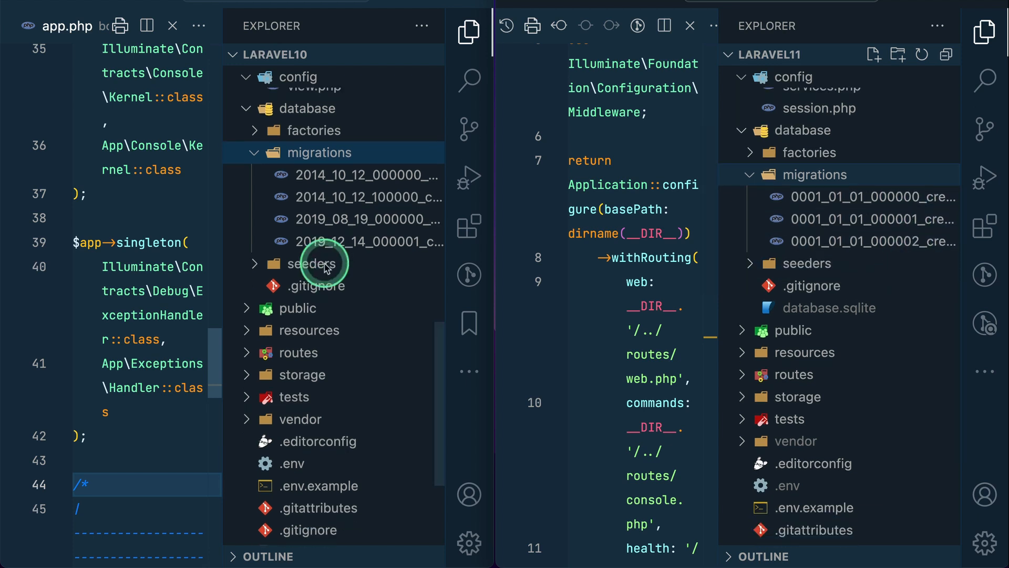
{"action": "scroll", "scroll_direction": "down", "scroll_amount": 3}
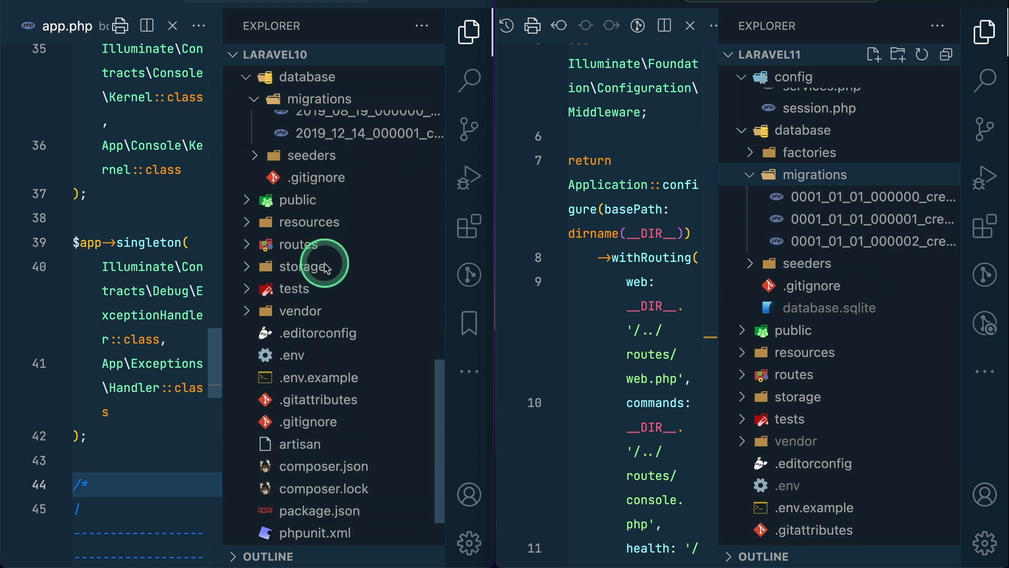
{"action": "left_click", "coordinate": [296, 243]}
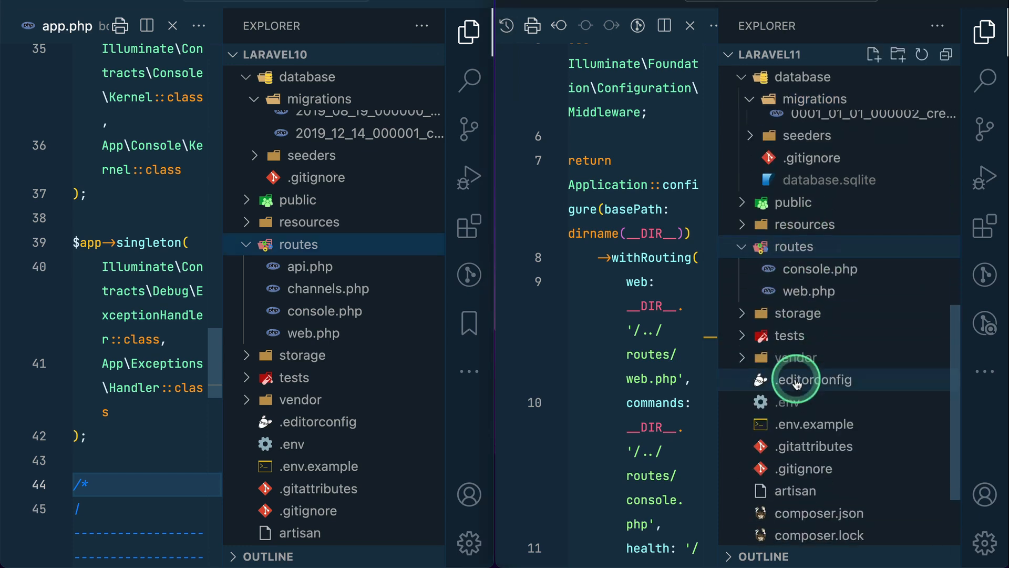
{"action": "mouse_move", "coordinate": [812, 290]}
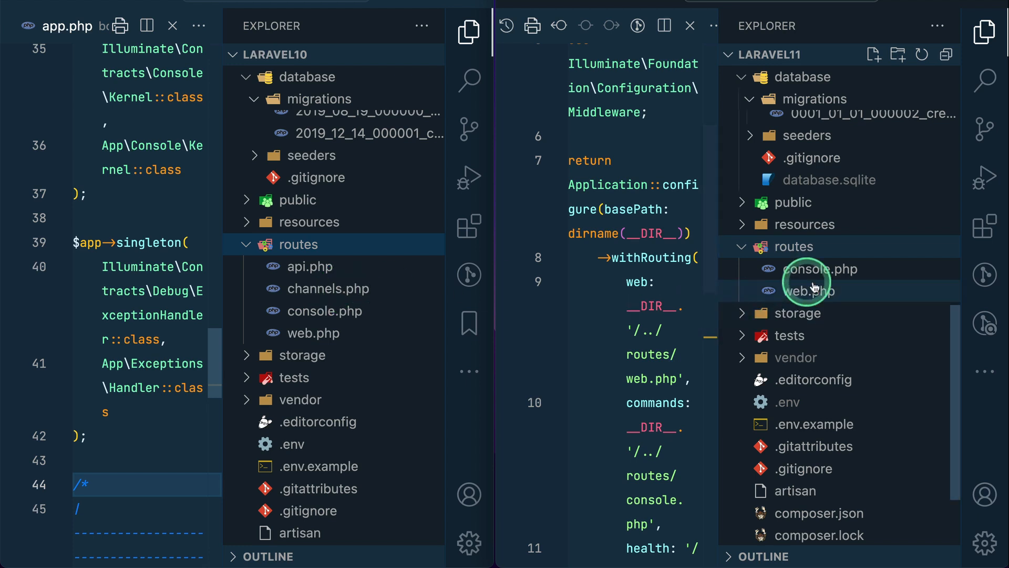
Step: Open Laravel 11's routes/console.php with the Artisan 'inspire' command
{"action": "left_click", "coordinate": [820, 269]}
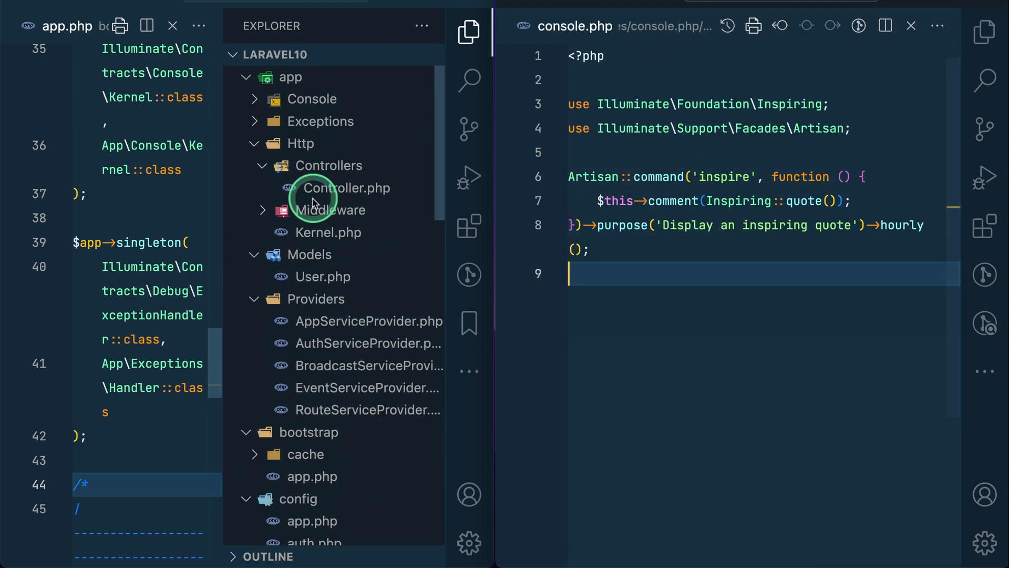
{"action": "mouse_move", "coordinate": [327, 99]}
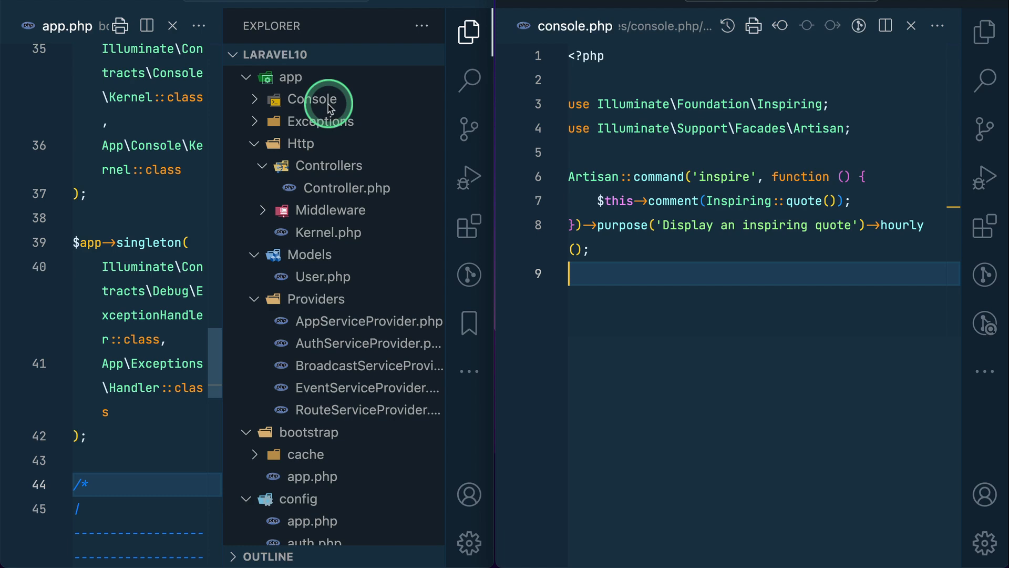
Step: Scroll the Laravel 10 Explorer to its tests folder beside Laravel 11's console.php
{"action": "scroll", "scroll_direction": "down", "scroll_amount": 3}
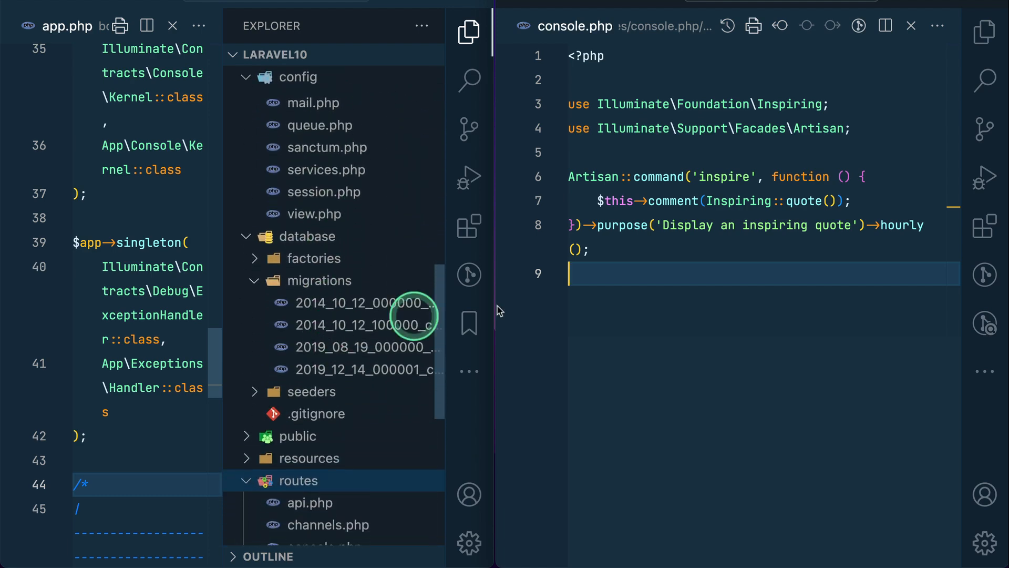
{"action": "key", "text": "Enter"}
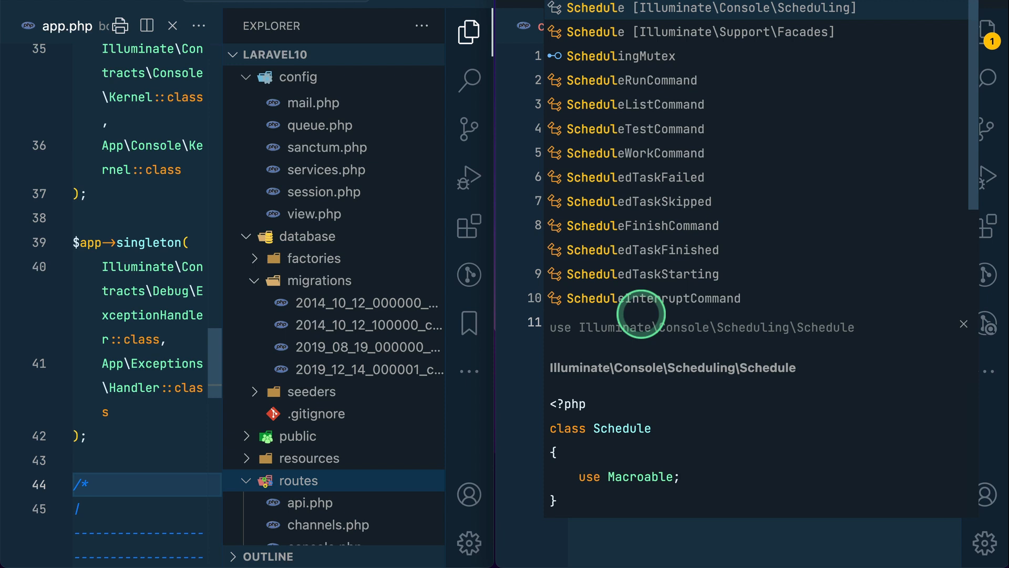
{"action": "scroll", "scroll_direction": "up", "scroll_amount": 3}
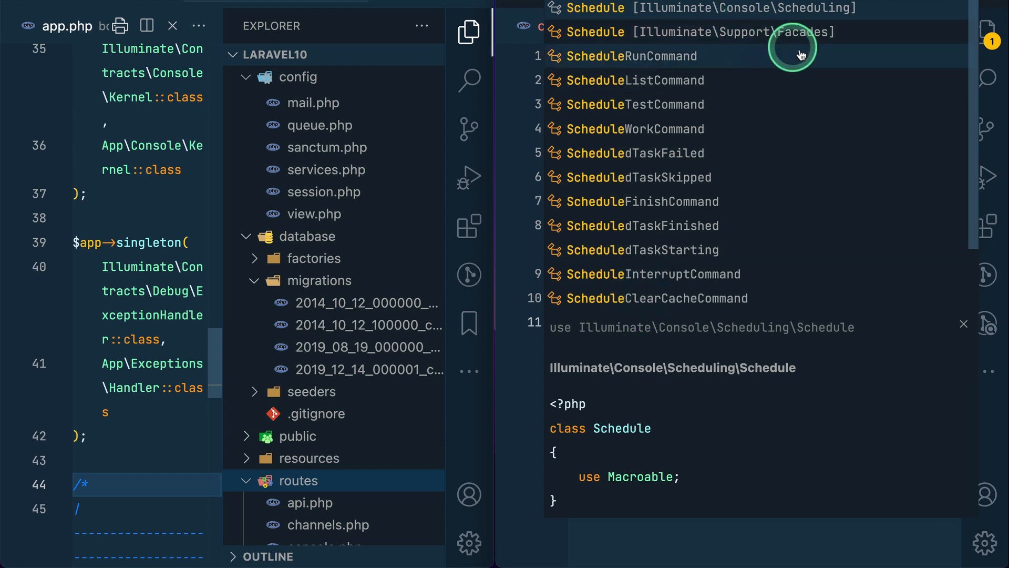
{"action": "mouse_move", "coordinate": [659, 71]}
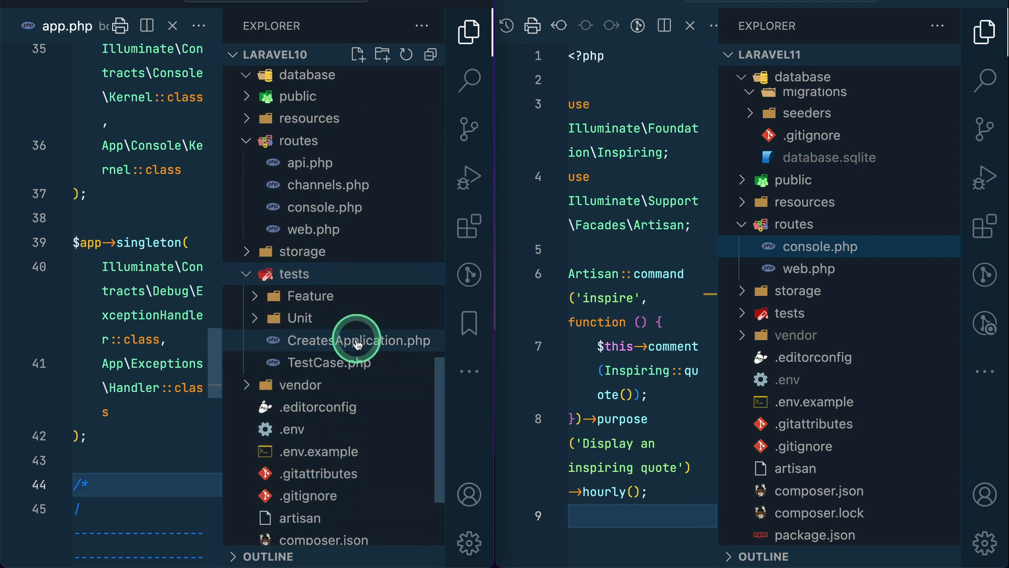
Step: Open Laravel 11's tests/TestCase.php and scroll both Explorers to compare the root files
{"action": "left_click", "coordinate": [789, 314]}
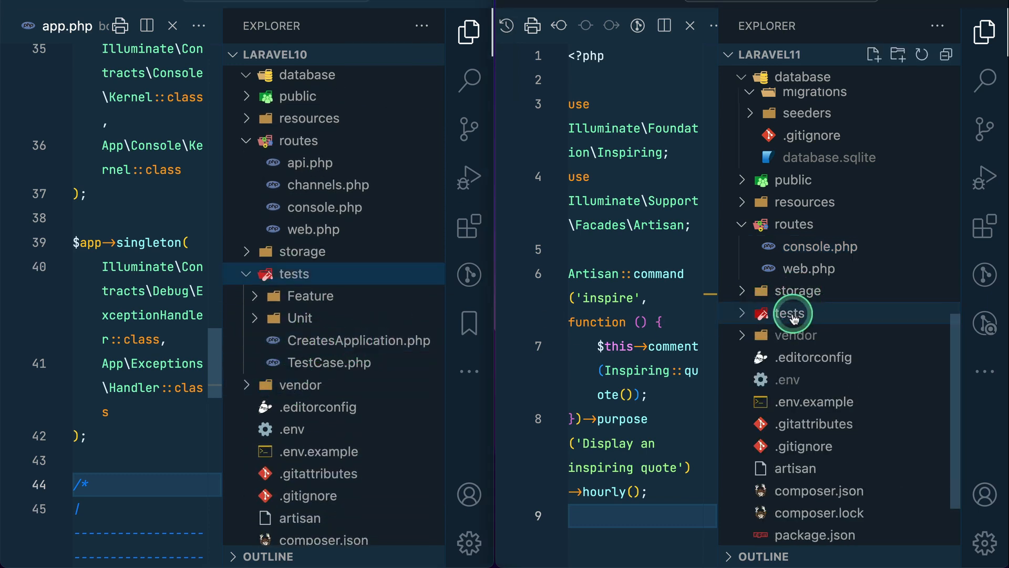
{"action": "left_click", "coordinate": [790, 313]}
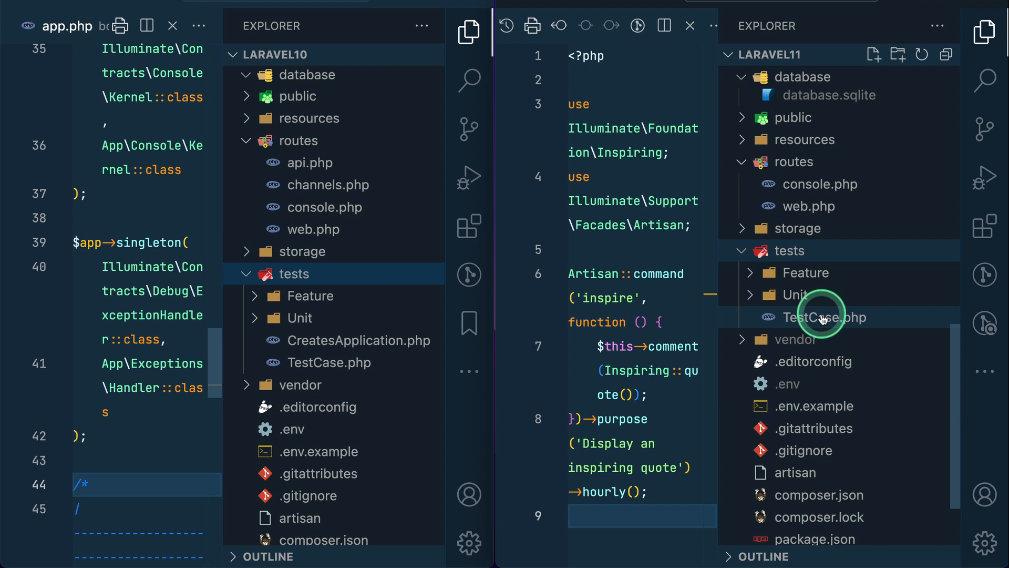
{"action": "mouse_move", "coordinate": [837, 318]}
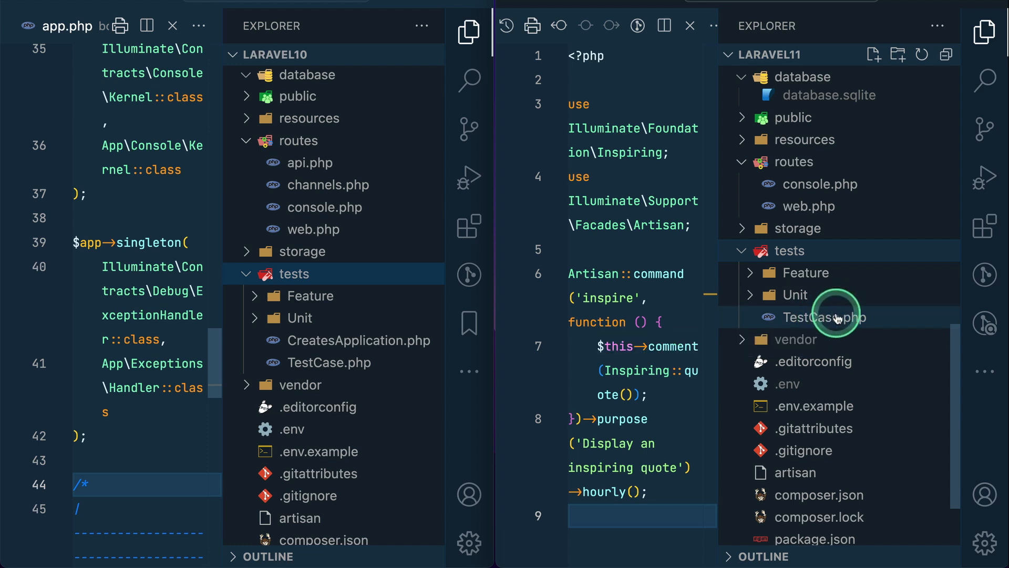
{"action": "left_click", "coordinate": [826, 317]}
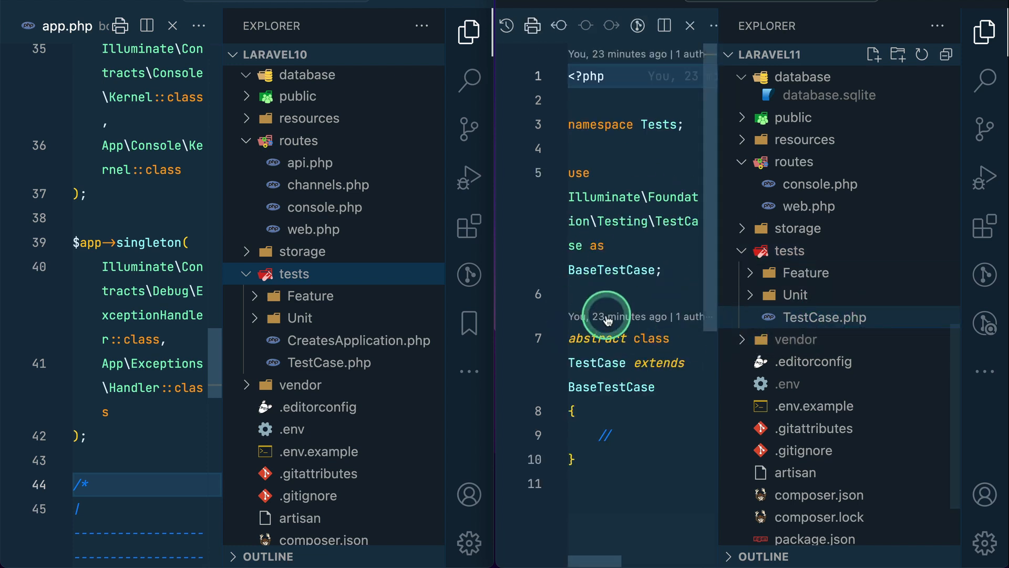
{"action": "scroll", "scroll_direction": "down", "scroll_amount": 3}
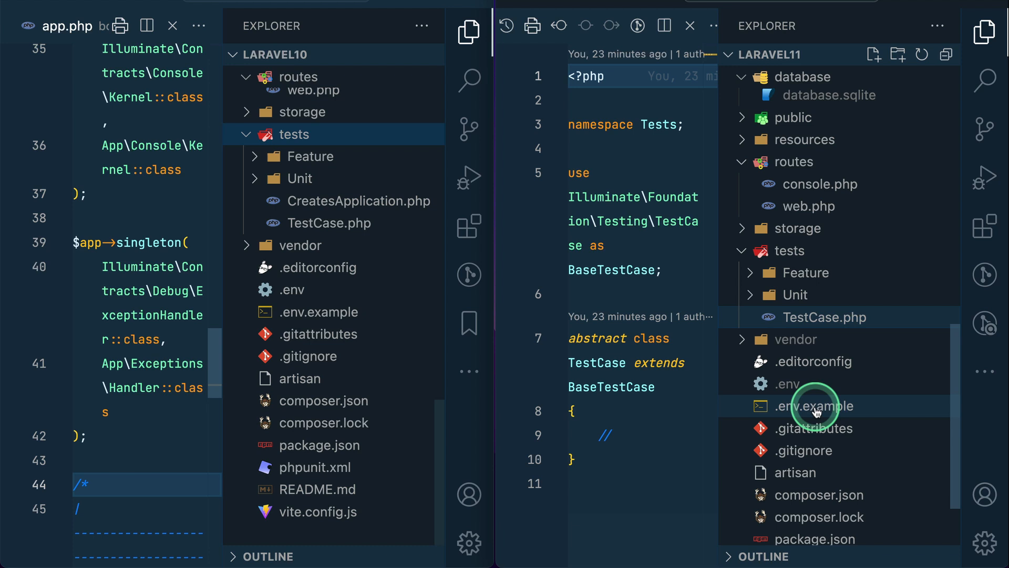
{"action": "scroll", "scroll_direction": "down", "scroll_amount": 3}
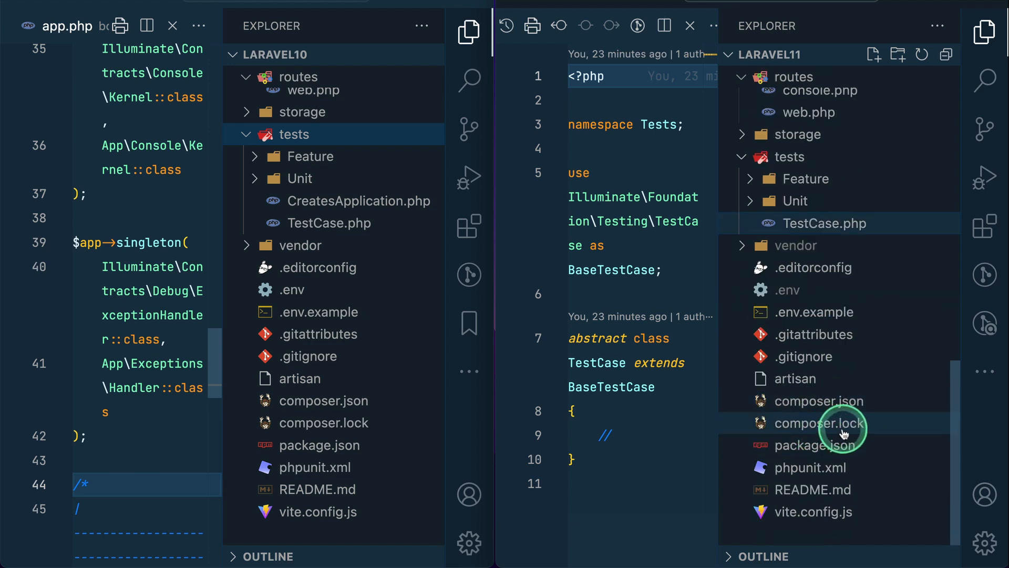
{"action": "mouse_move", "coordinate": [821, 422]}
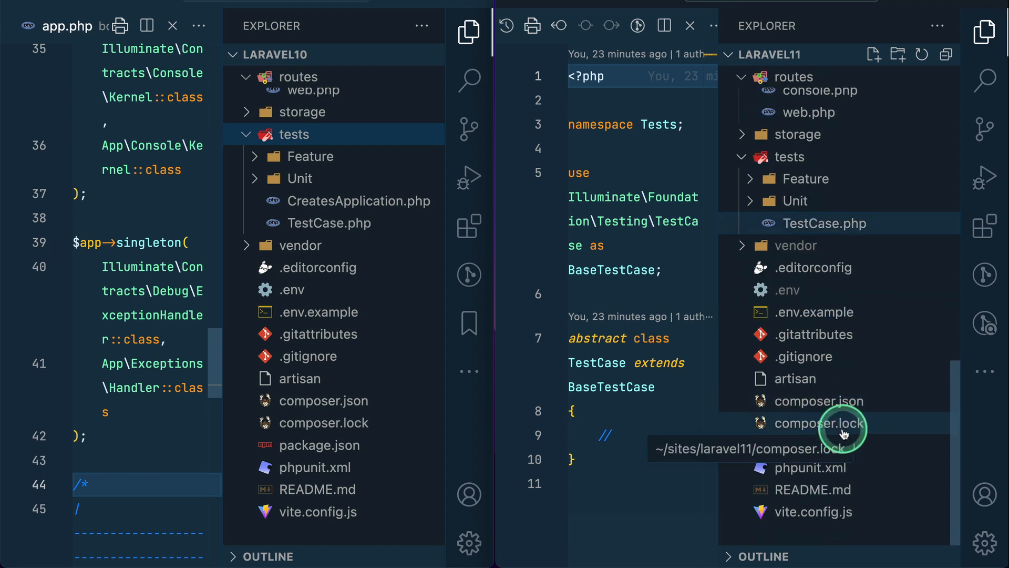